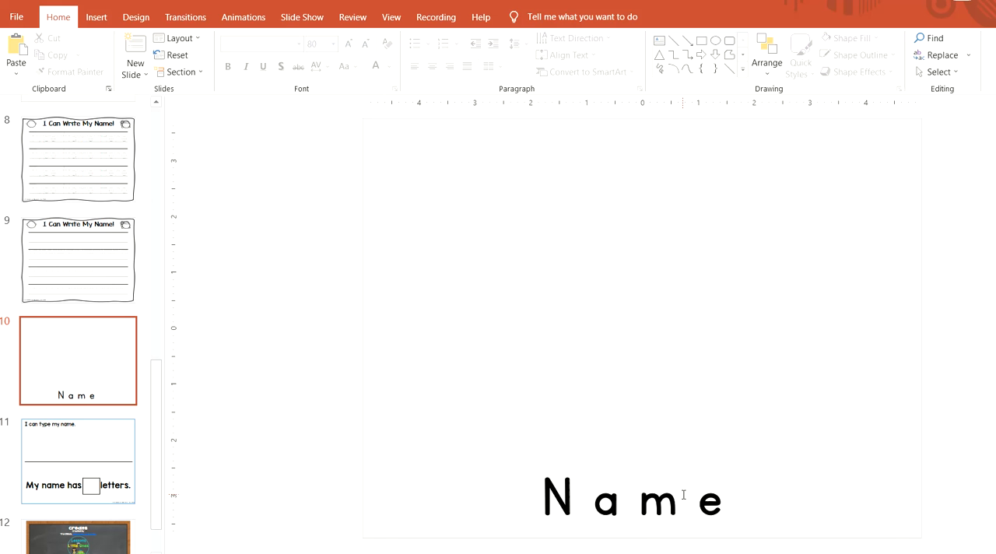
Step: Replace the 'Name' placeholder text on slide 10 with Christine
{"action": "left_click", "coordinate": [630, 498]}
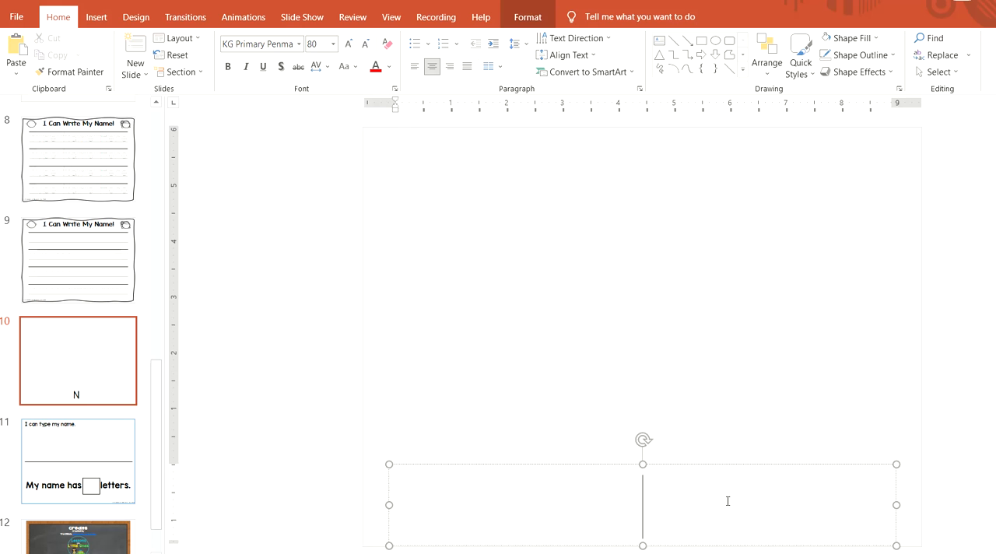
{"action": "type", "text": "Chri"}
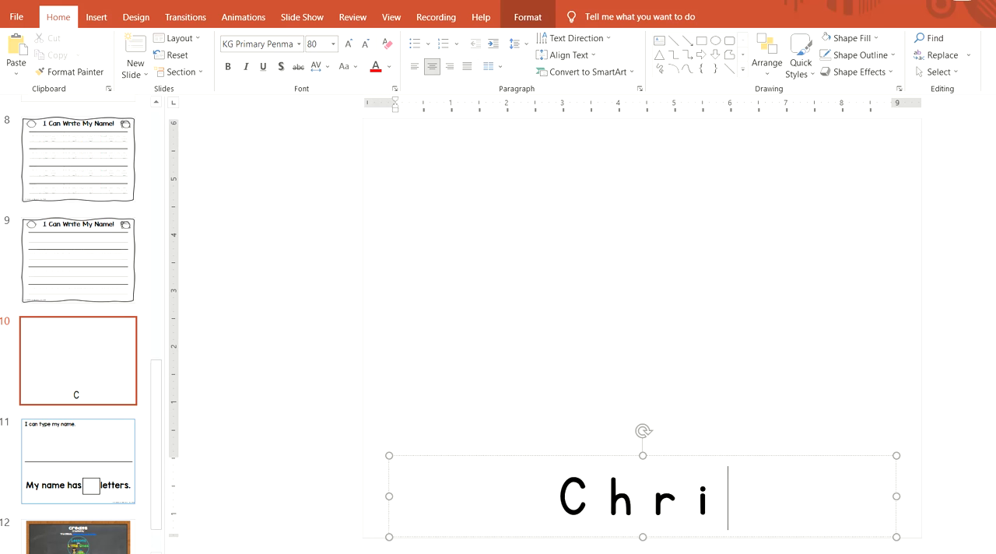
{"action": "type", "text": "stine"}
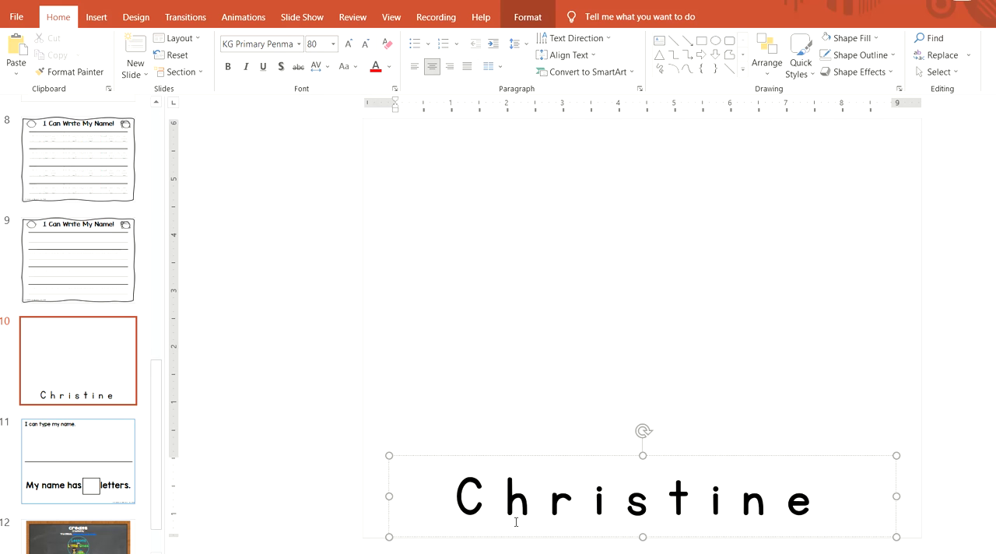
{"action": "mouse_move", "coordinate": [587, 516]}
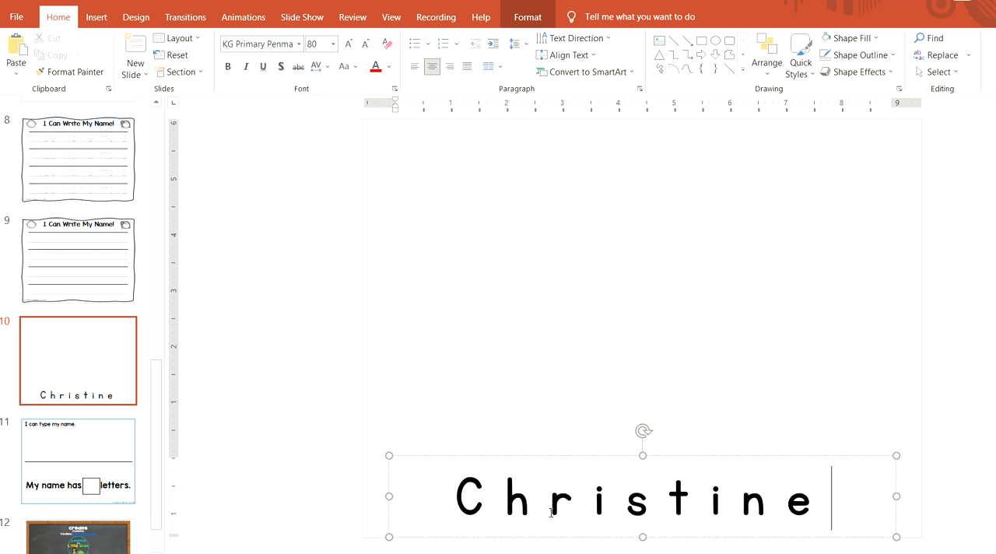
{"action": "mouse_move", "coordinate": [498, 542]}
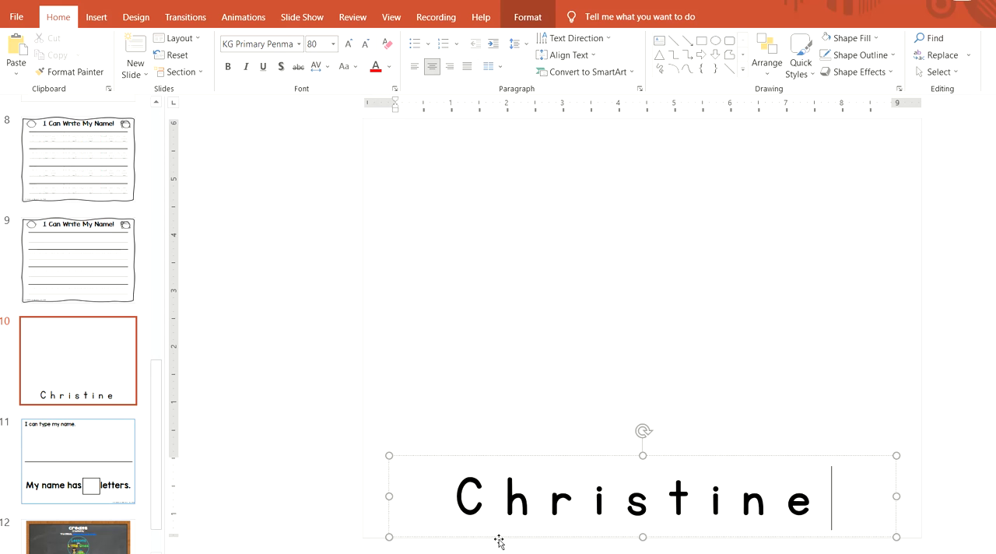
{"action": "mouse_move", "coordinate": [533, 454]}
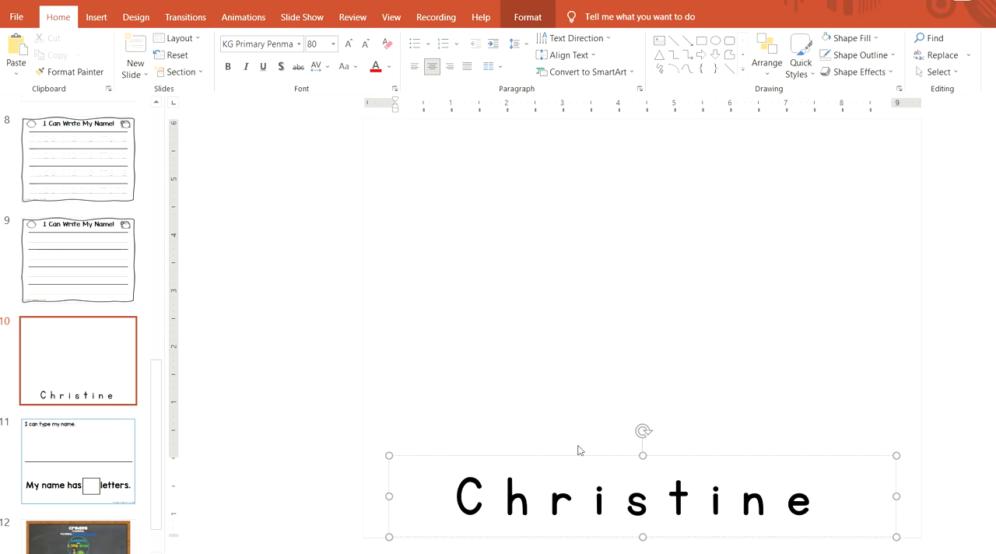
{"action": "mouse_move", "coordinate": [280, 480]}
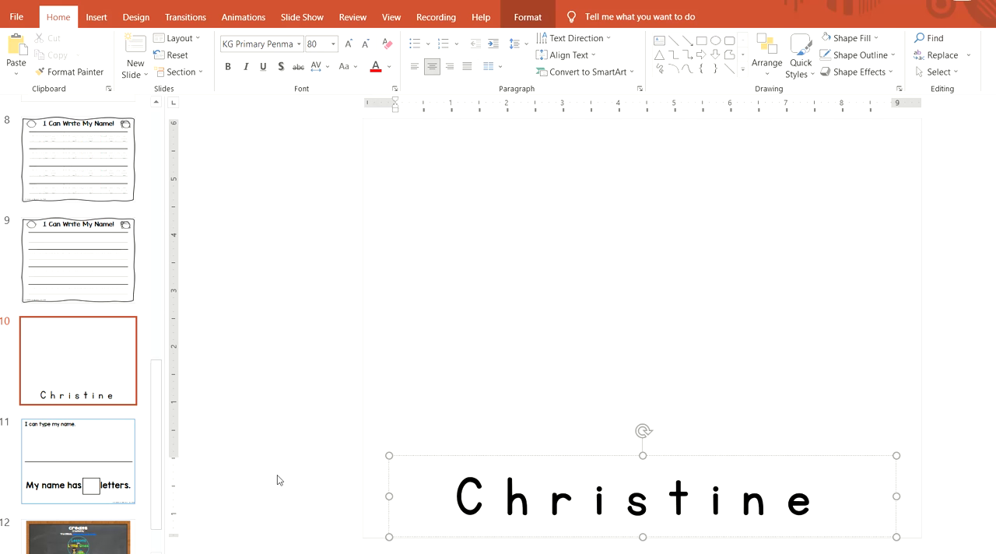
{"action": "left_click", "coordinate": [830, 497]}
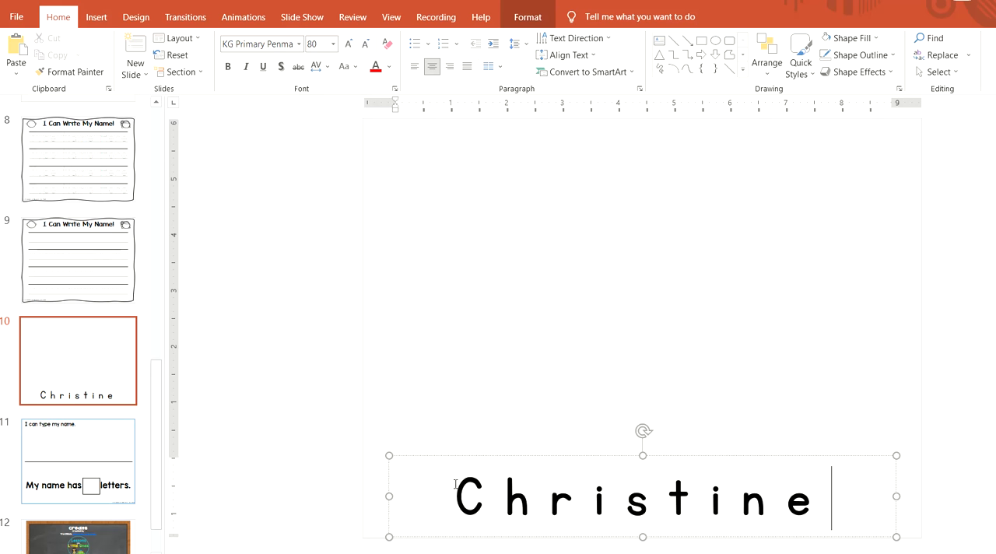
{"action": "mouse_move", "coordinate": [496, 457]}
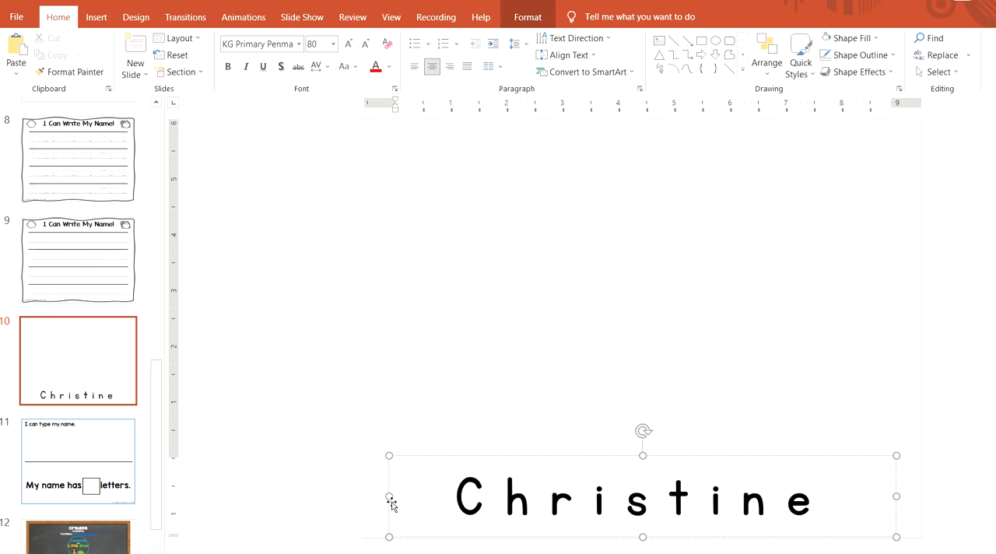
{"action": "mouse_move", "coordinate": [412, 463]}
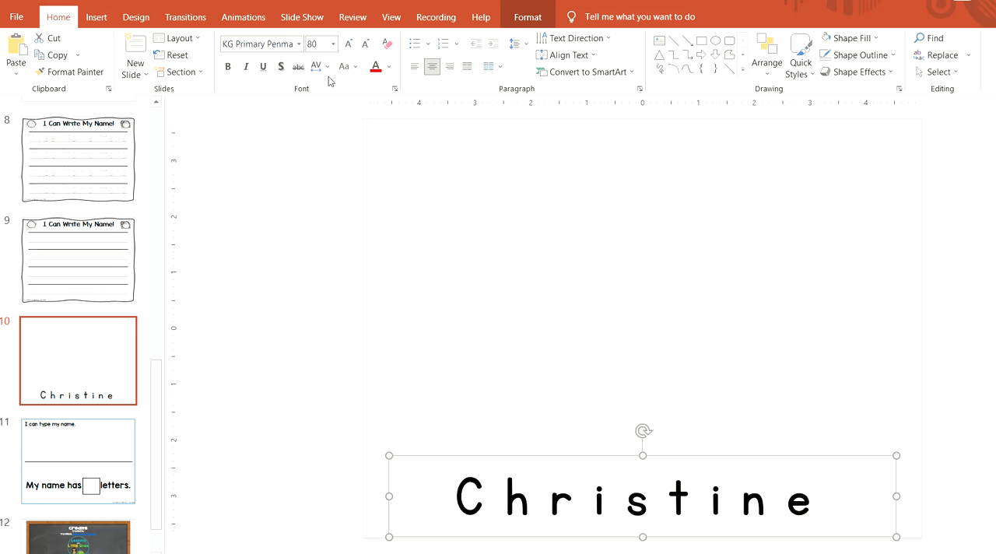
{"action": "mouse_move", "coordinate": [327, 81]}
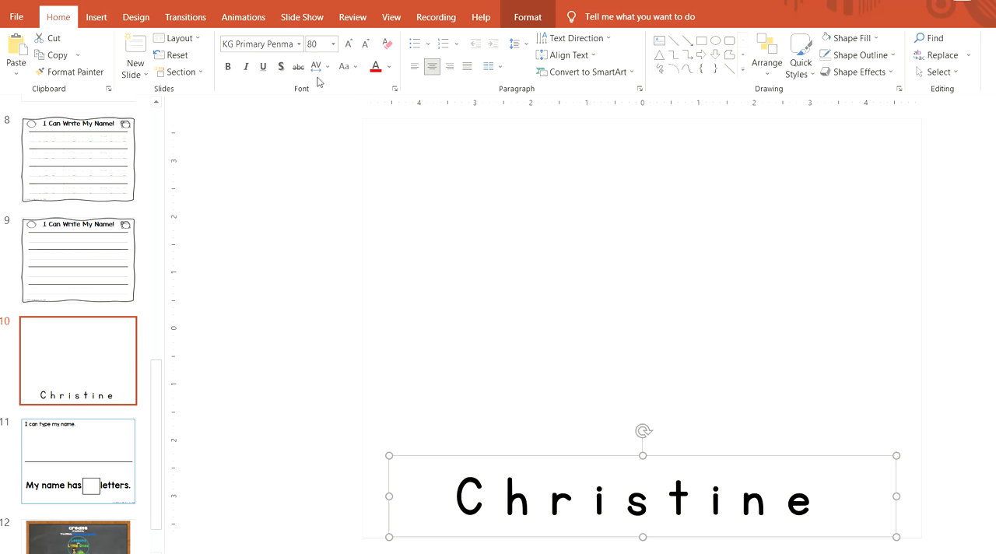
{"action": "mouse_move", "coordinate": [317, 66]}
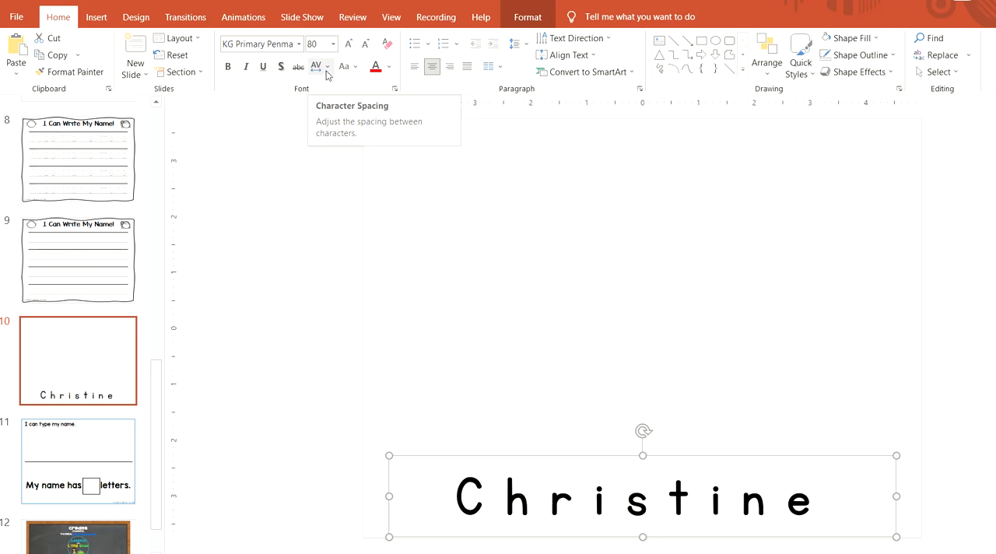
Step: Expand Christine's character spacing by 35 pt and deselect the text box
{"action": "left_click", "coordinate": [326, 66]}
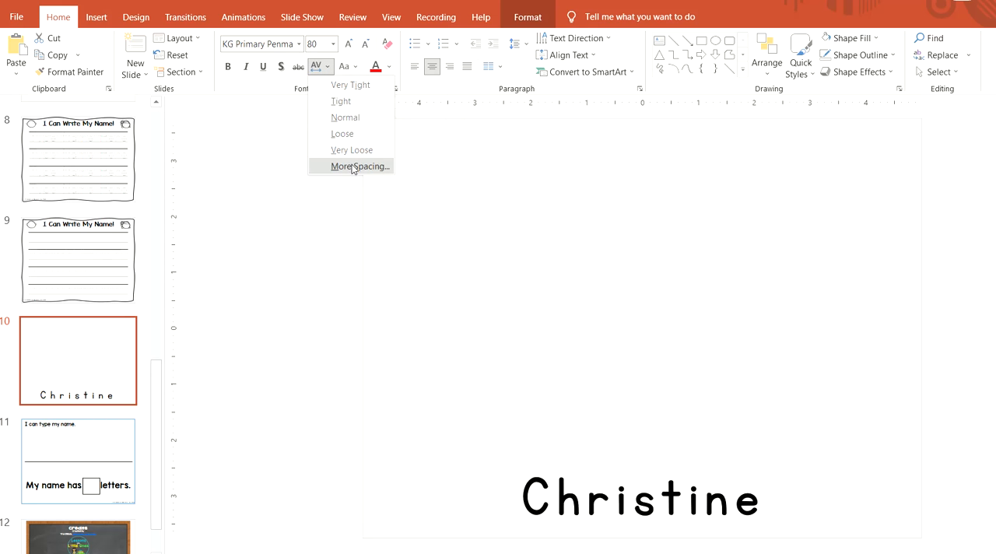
{"action": "left_click", "coordinate": [360, 166]}
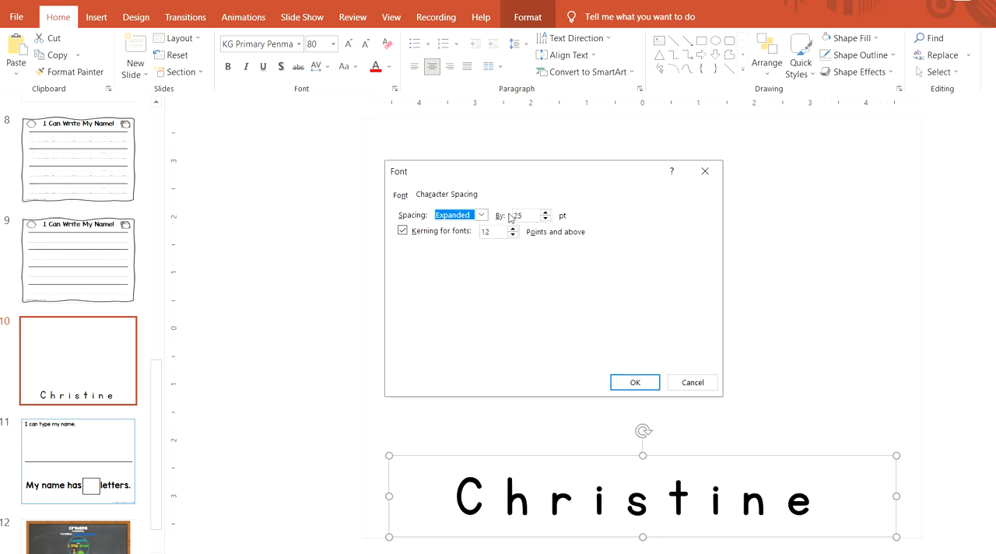
{"action": "left_click", "coordinate": [521, 215]}
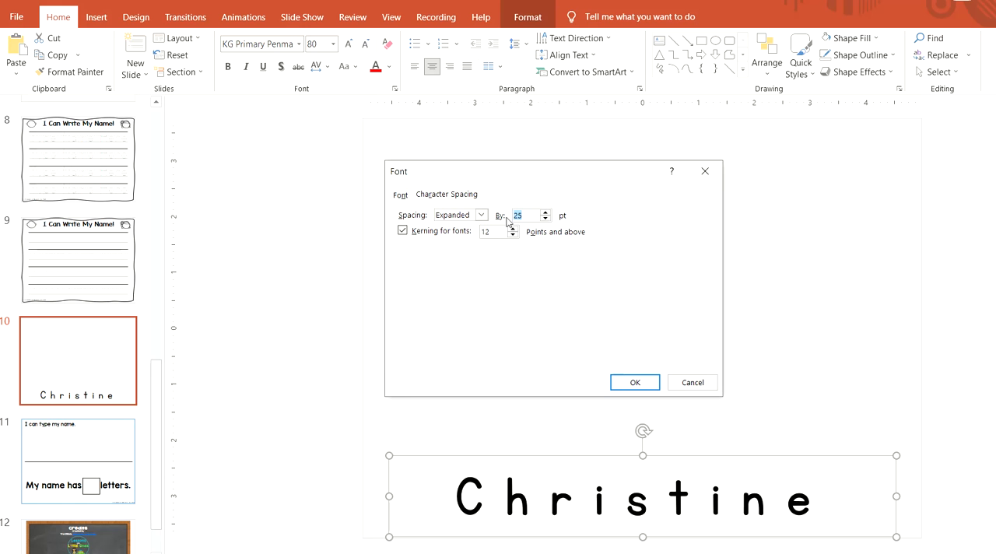
{"action": "left_click", "coordinate": [545, 212]}
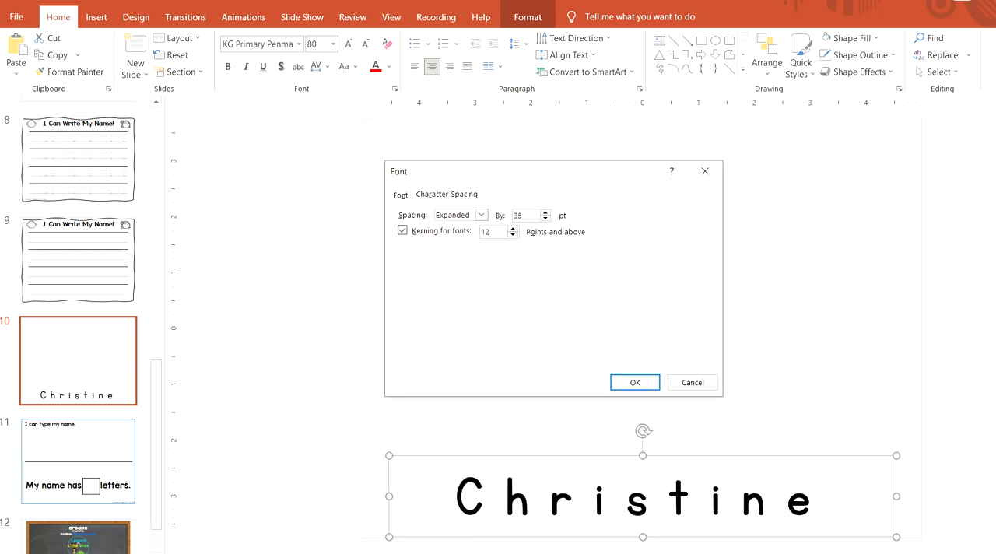
{"action": "left_click", "coordinate": [634, 382]}
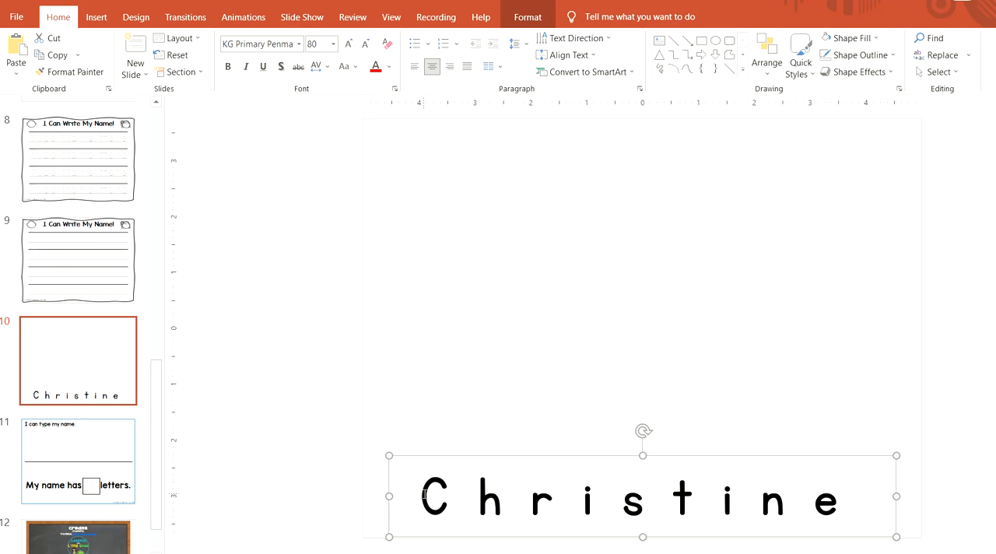
{"action": "mouse_move", "coordinate": [464, 456]}
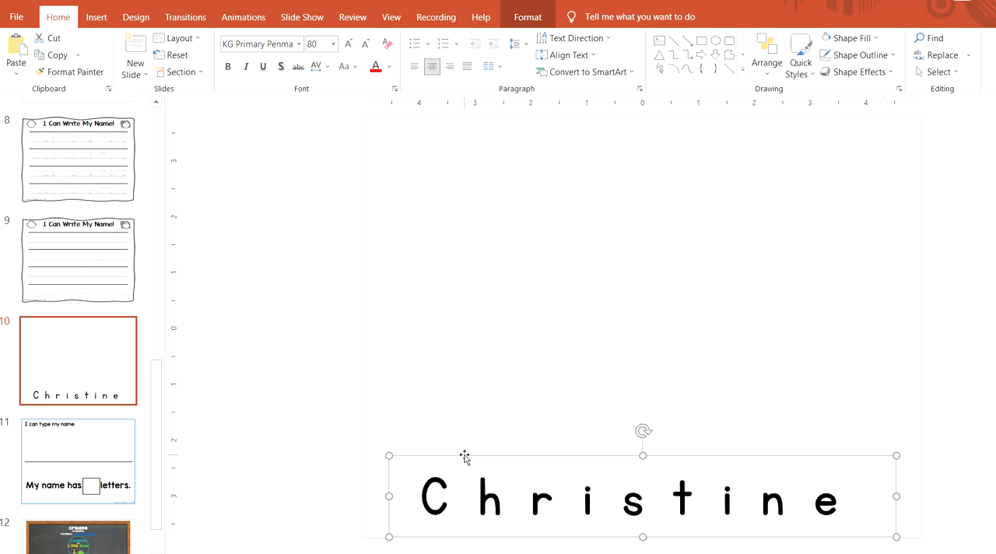
{"action": "left_click", "coordinate": [337, 355]}
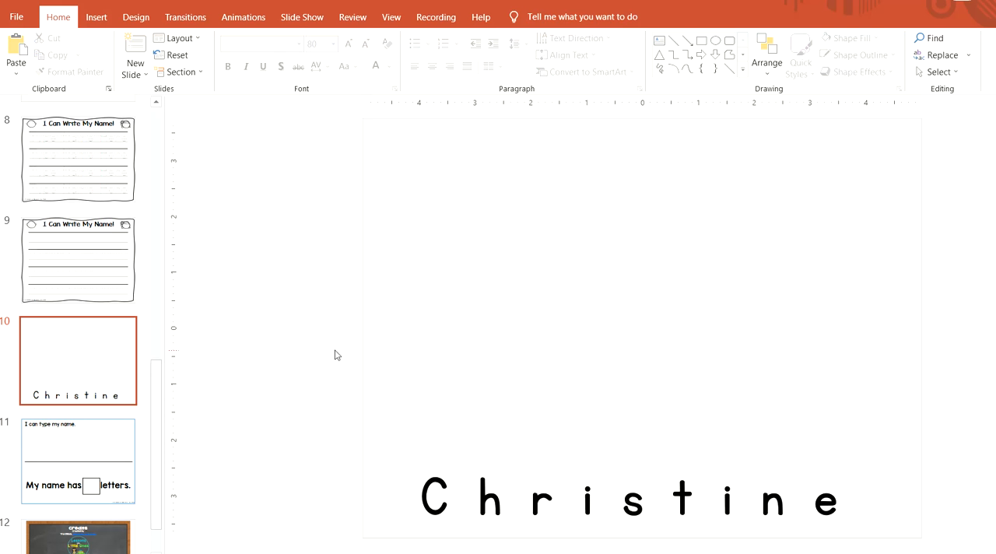
{"action": "mouse_move", "coordinate": [339, 348]}
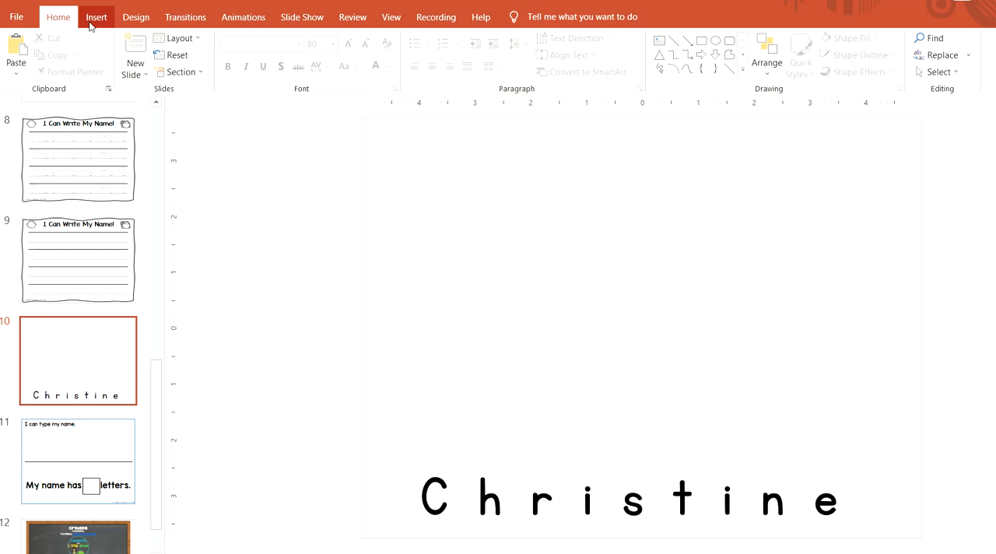
Step: Insert the picture file child-1871104_1920 onto slide 10
{"action": "left_click", "coordinate": [95, 16]}
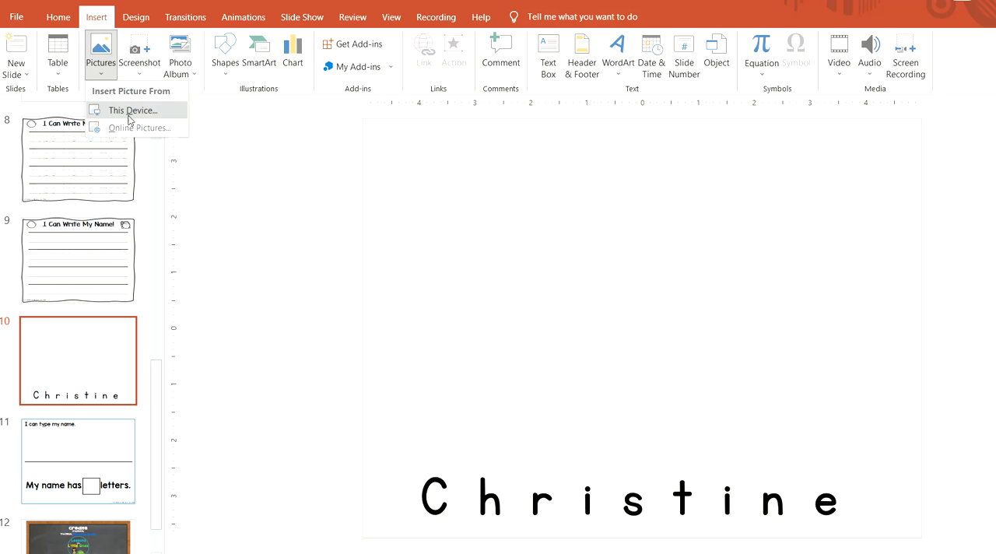
{"action": "left_click", "coordinate": [132, 110]}
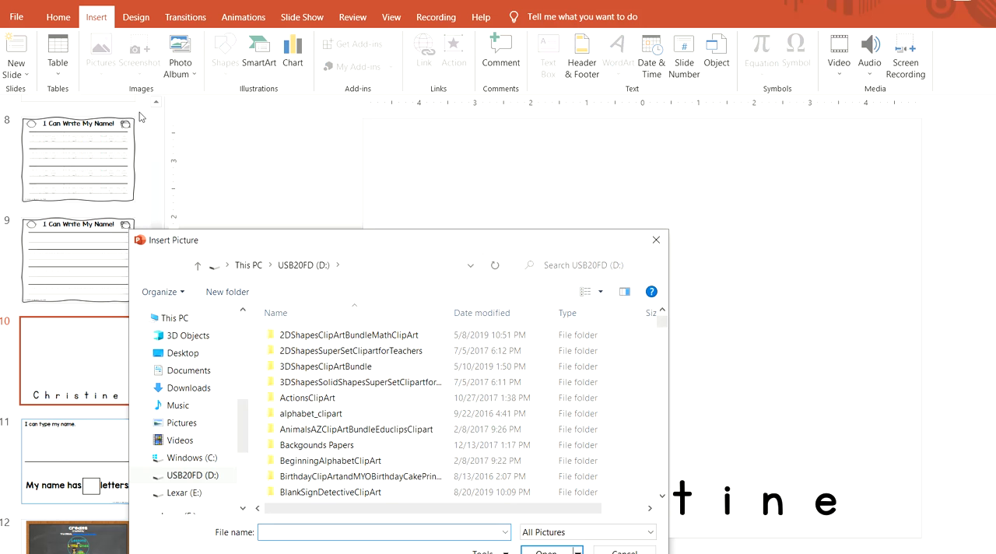
{"action": "mouse_move", "coordinate": [243, 403]}
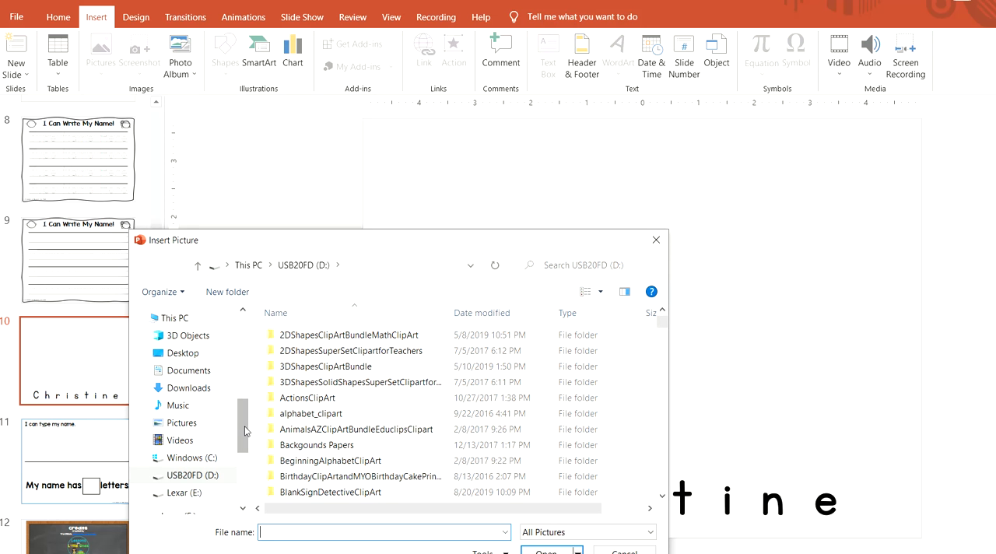
{"action": "scroll", "scroll_direction": "down", "scroll_amount": 3}
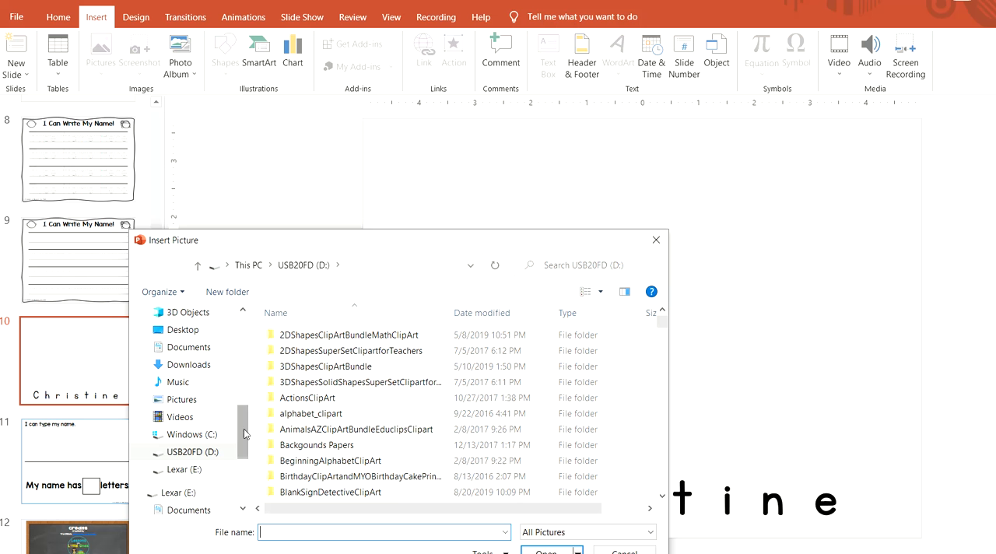
{"action": "scroll", "scroll_direction": "down", "scroll_amount": 3}
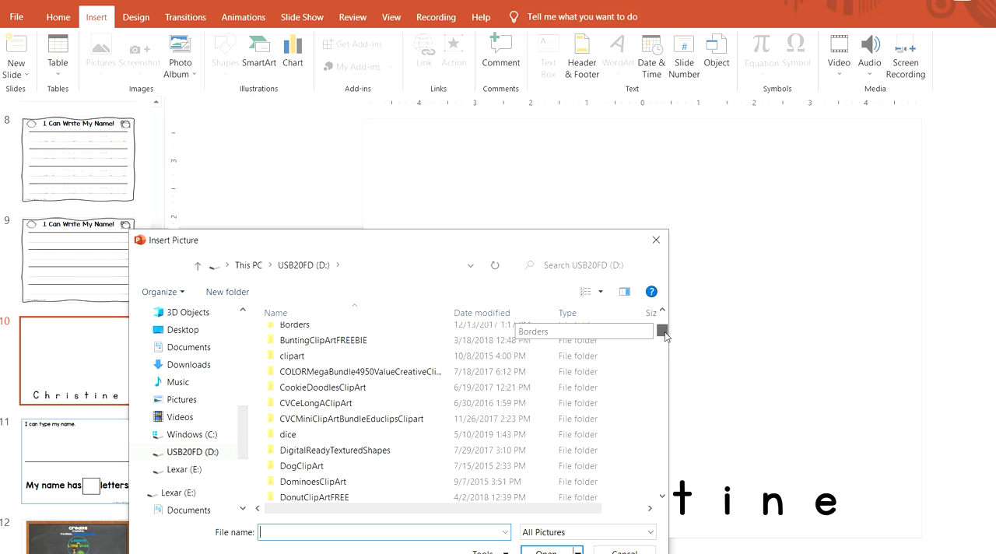
{"action": "scroll", "scroll_direction": "down", "scroll_amount": 3}
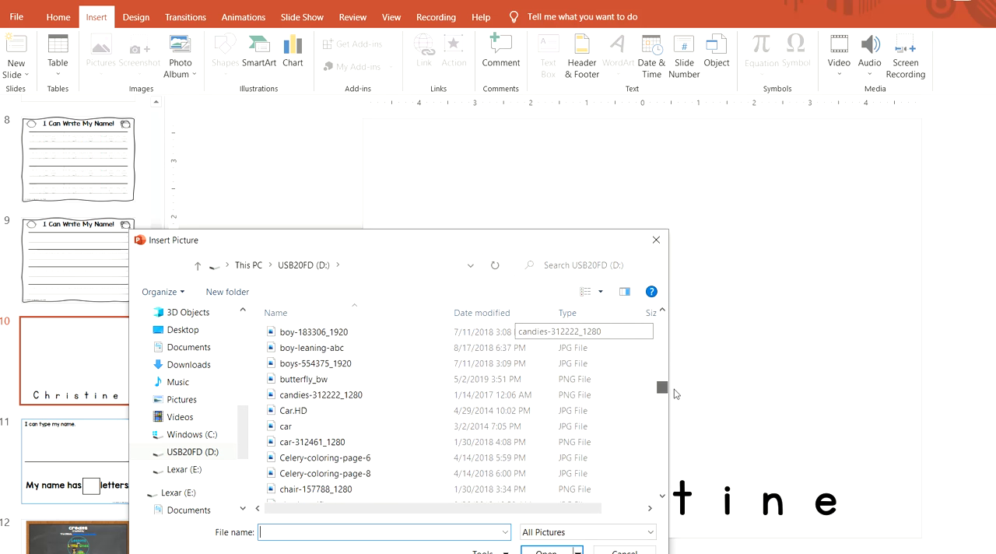
{"action": "scroll", "scroll_direction": "down", "scroll_amount": 3}
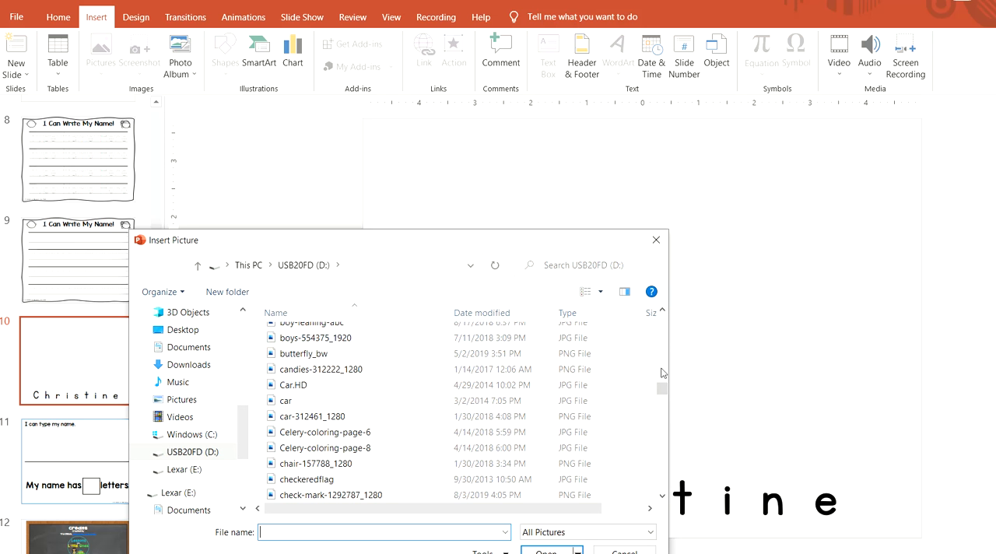
{"action": "scroll", "scroll_direction": "down", "scroll_amount": 3}
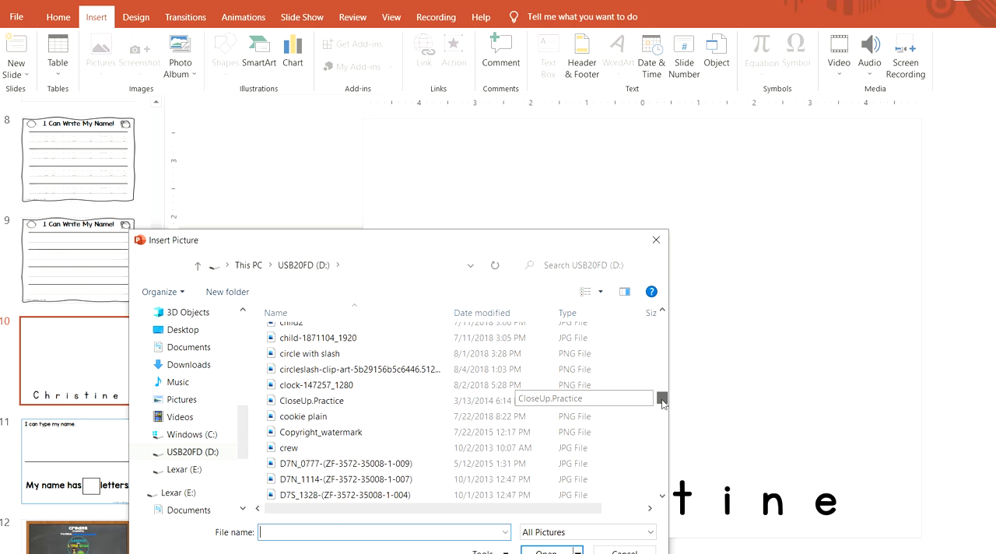
{"action": "left_click", "coordinate": [318, 349]}
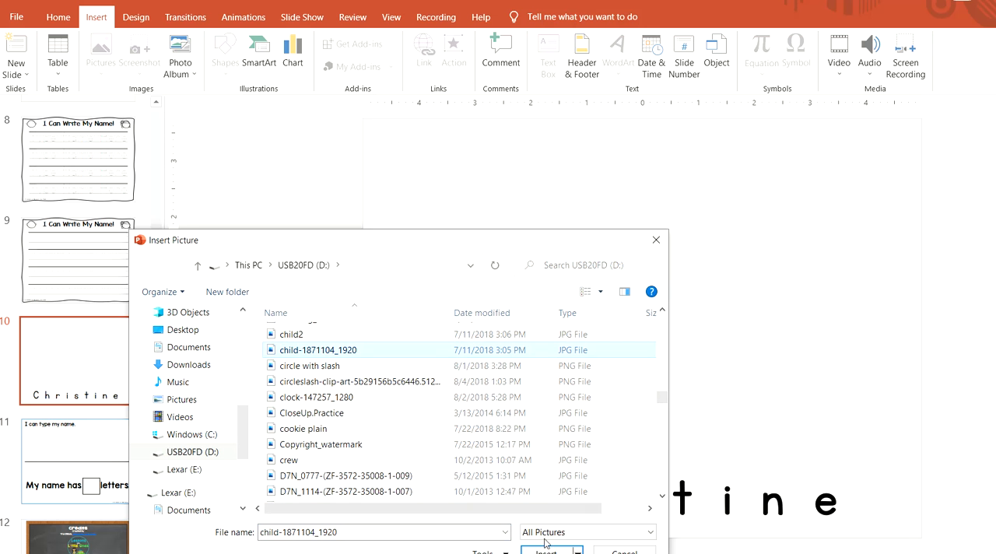
{"action": "left_click", "coordinate": [545, 550]}
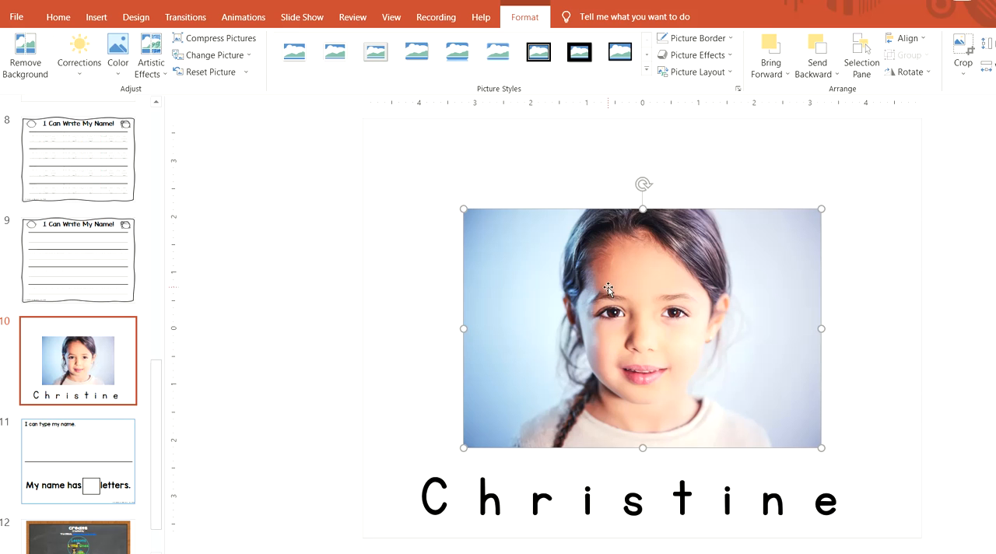
{"action": "mouse_move", "coordinate": [608, 340]}
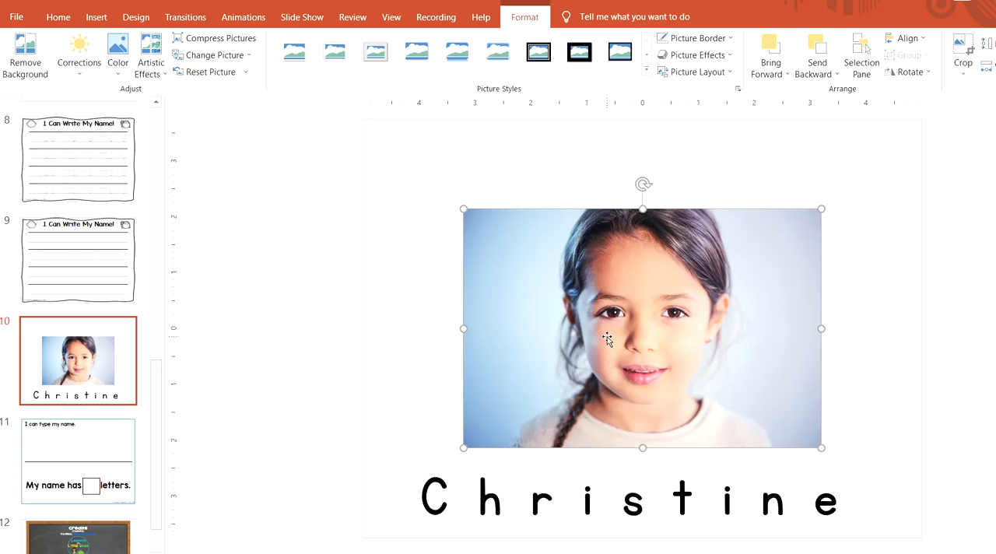
{"action": "mouse_move", "coordinate": [551, 393]}
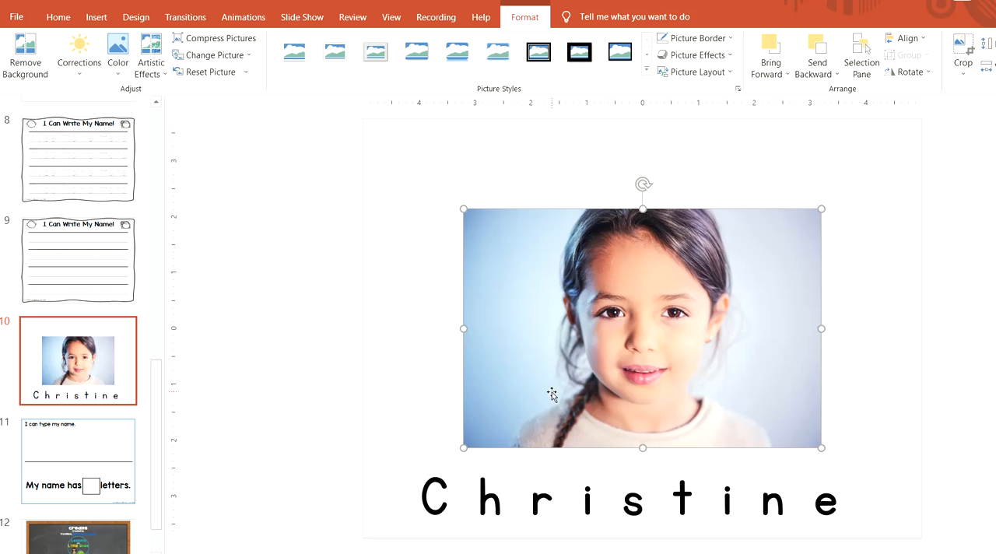
{"action": "mouse_move", "coordinate": [761, 435]}
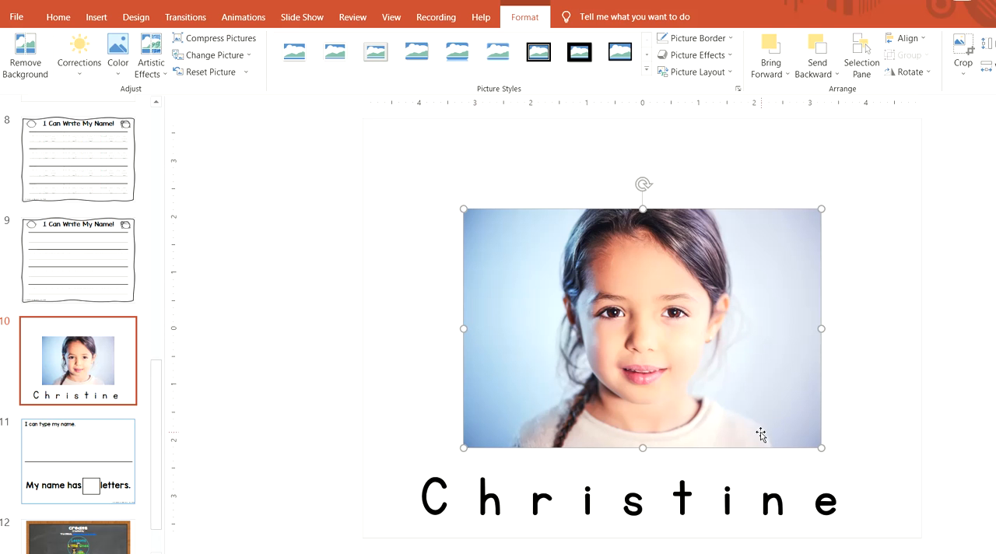
{"action": "mouse_move", "coordinate": [762, 426]}
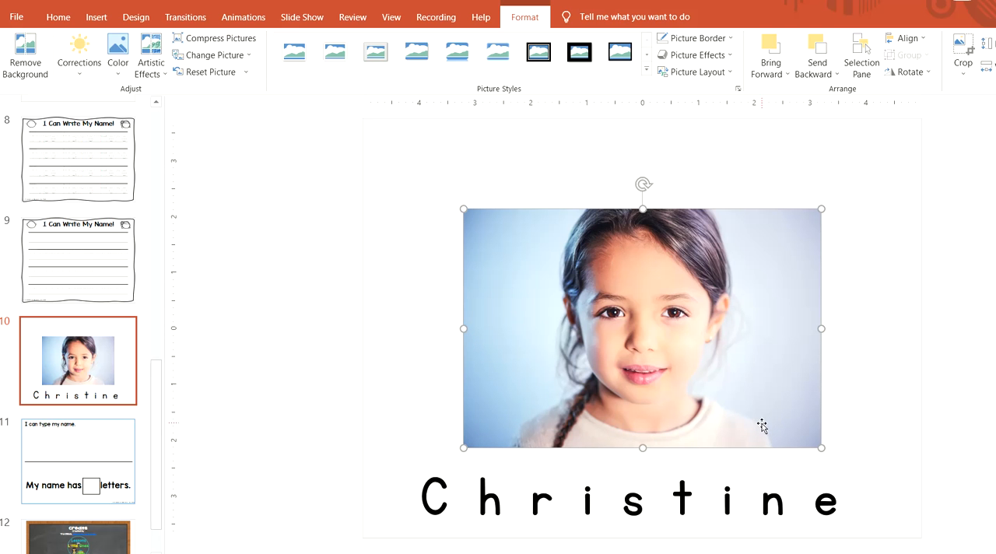
Step: Crop the girl's photo inward from both the left and right sides
{"action": "left_click", "coordinate": [962, 73]}
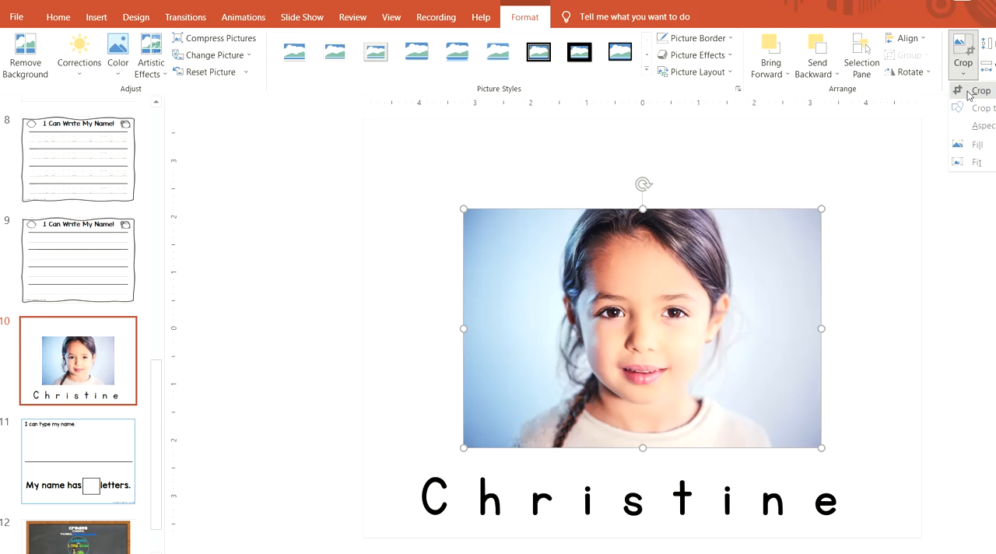
{"action": "left_click", "coordinate": [963, 47]}
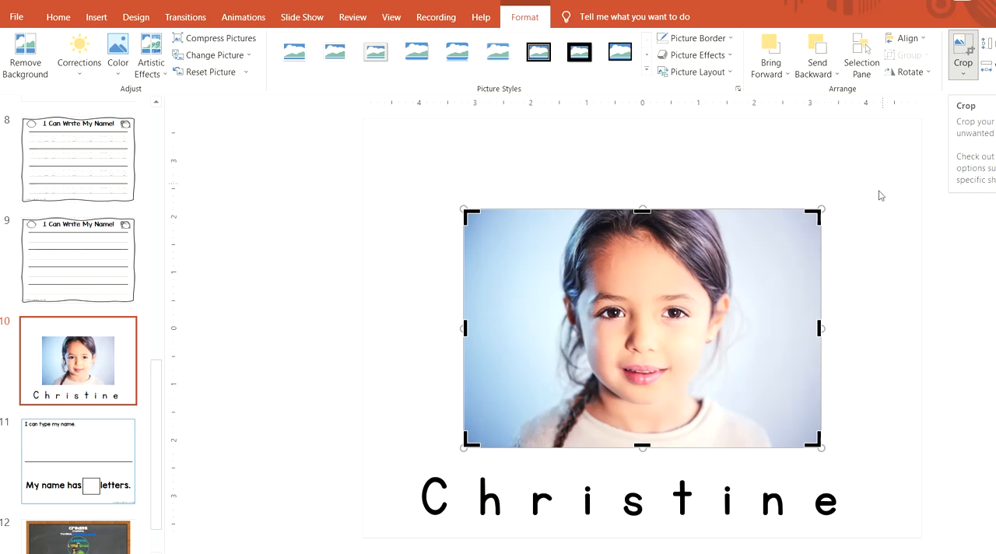
{"action": "mouse_move", "coordinate": [817, 327]}
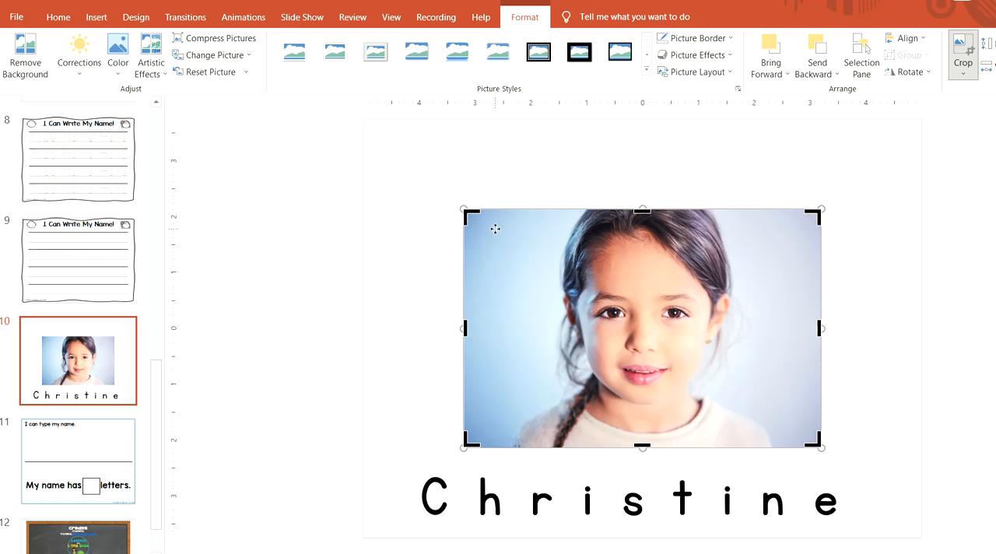
{"action": "mouse_move", "coordinate": [468, 327]}
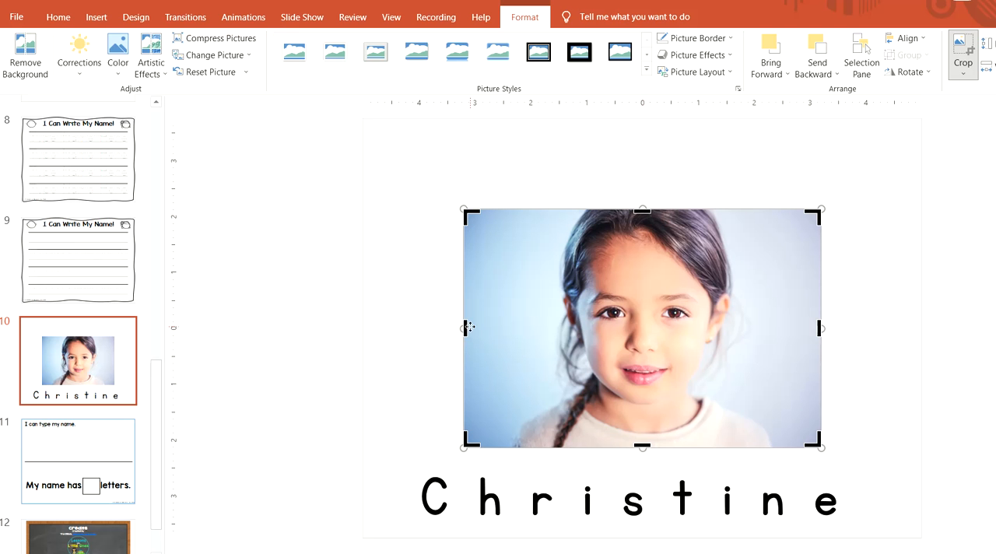
{"action": "left_click_drag", "start_coordinate": [465, 327], "coordinate": [495, 328]}
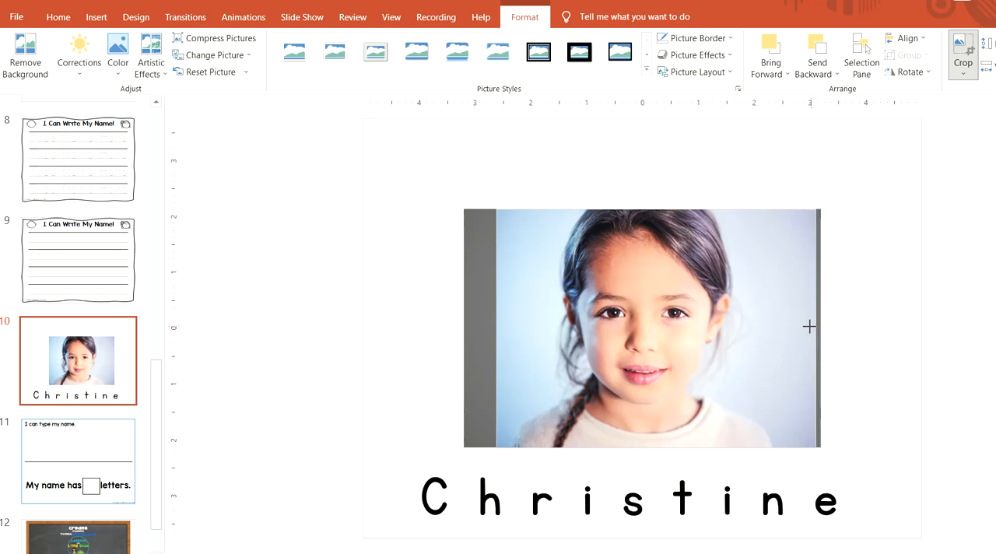
{"action": "left_click_drag", "start_coordinate": [809, 327], "coordinate": [782, 327]}
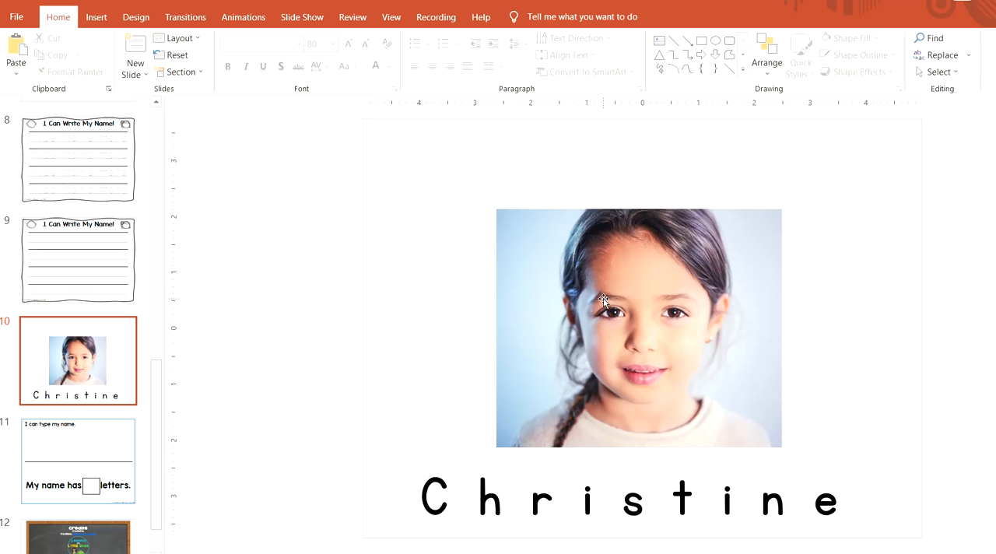
Step: Resize the cropped photo larger to fill the area above the name
{"action": "left_click", "coordinate": [638, 327]}
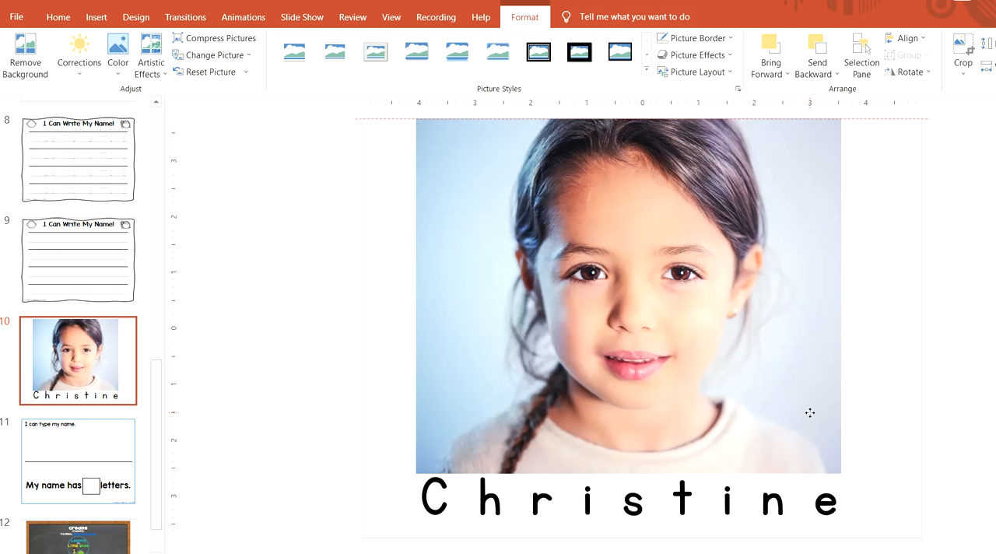
{"action": "left_click", "coordinate": [628, 296]}
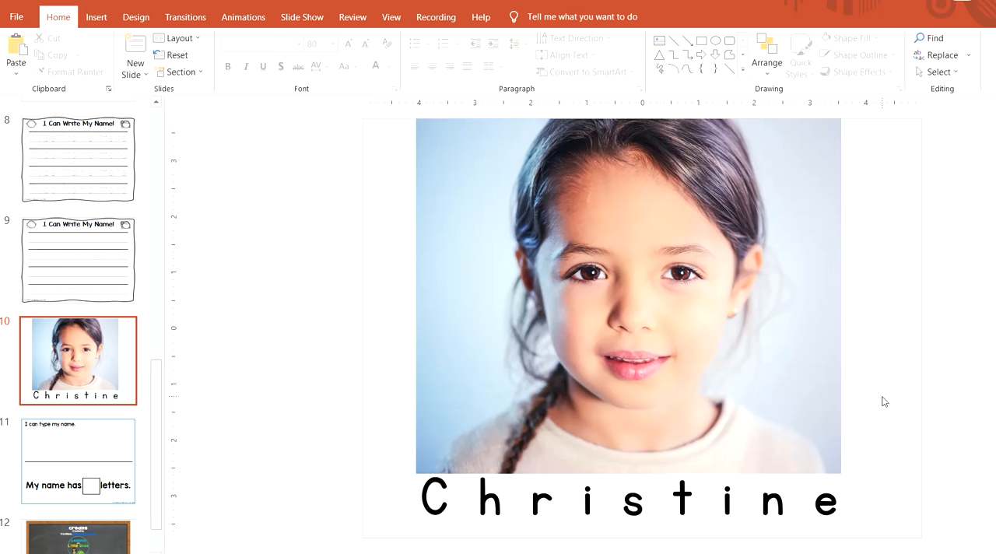
{"action": "mouse_move", "coordinate": [423, 290]}
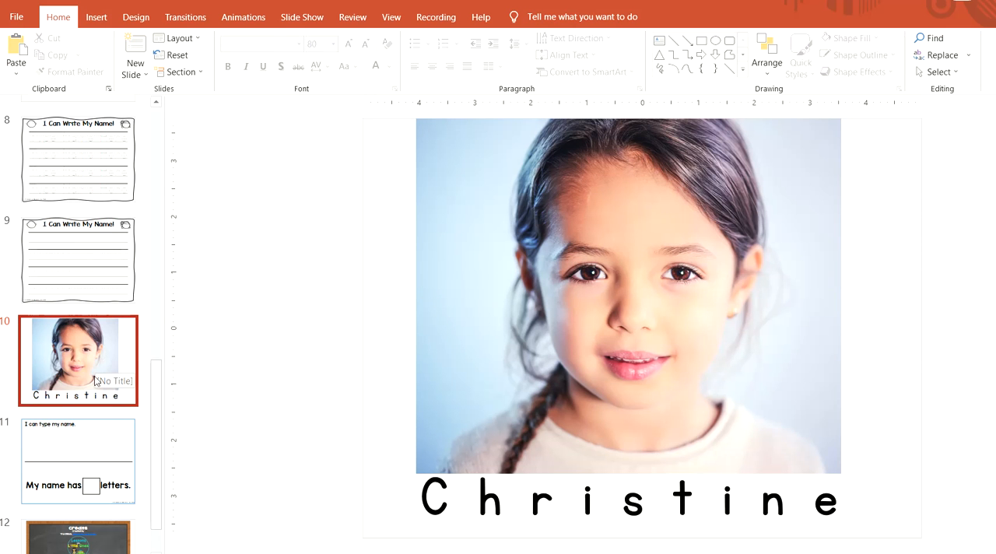
{"action": "mouse_move", "coordinate": [16, 16]}
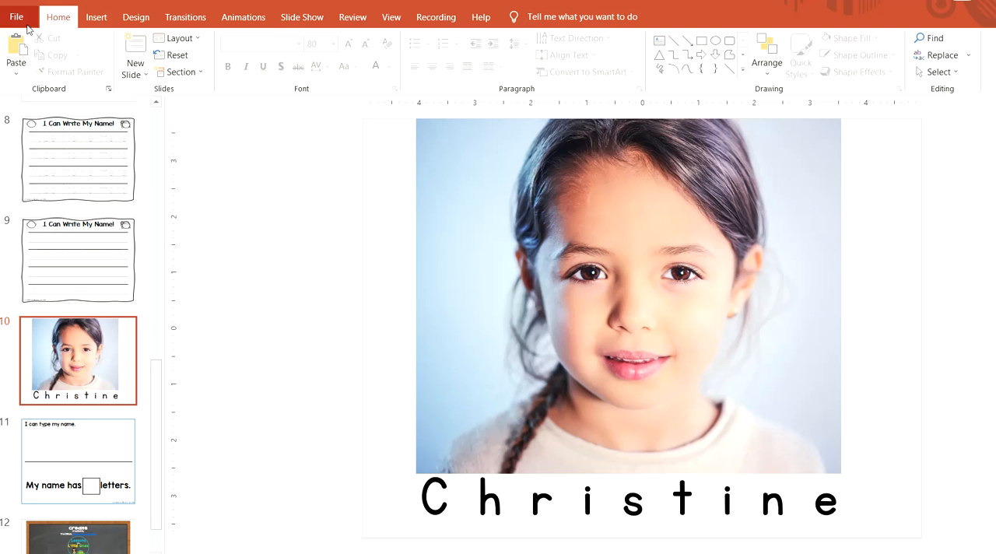
Step: Set the print range to Print Current Slide
{"action": "left_click", "coordinate": [16, 17]}
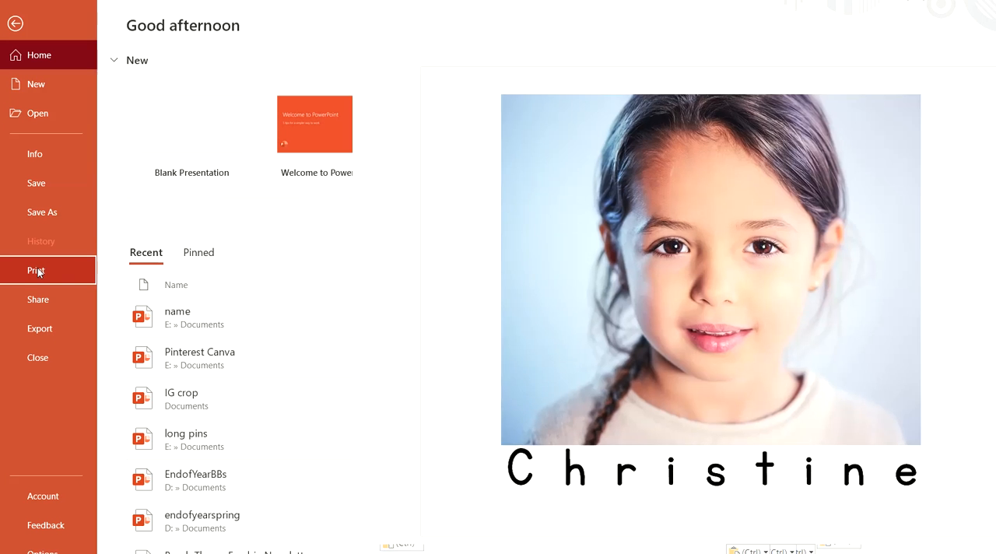
{"action": "left_click", "coordinate": [36, 270]}
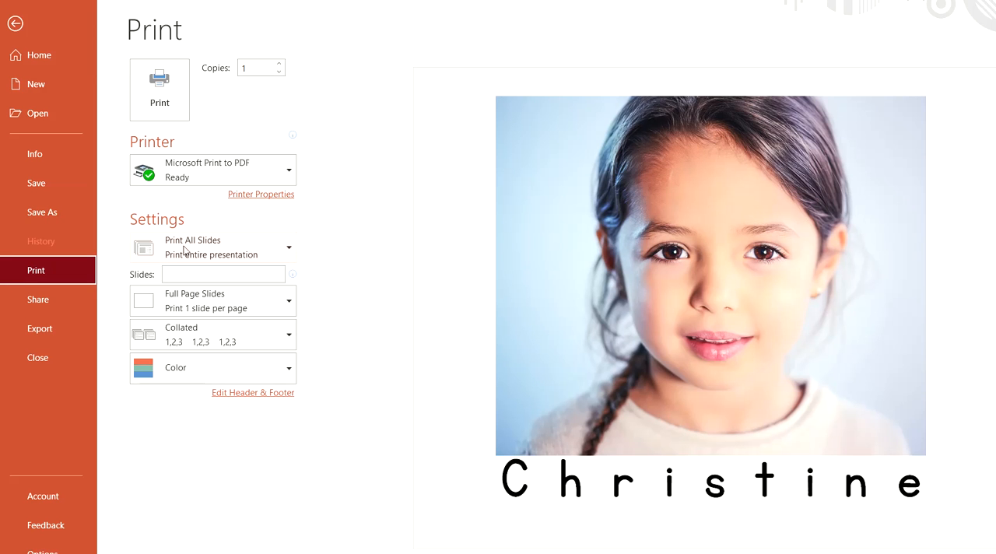
{"action": "mouse_move", "coordinate": [266, 258]}
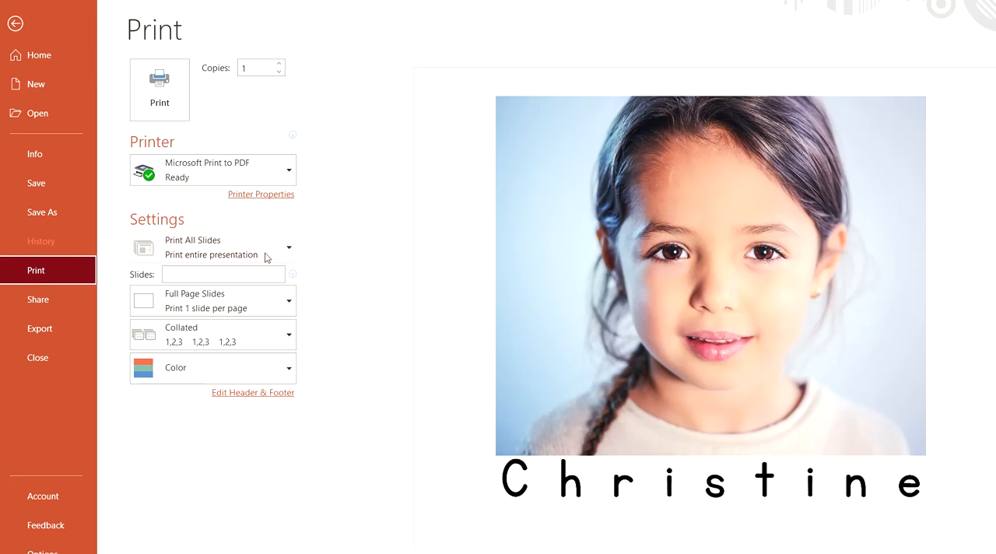
{"action": "left_click", "coordinate": [288, 247]}
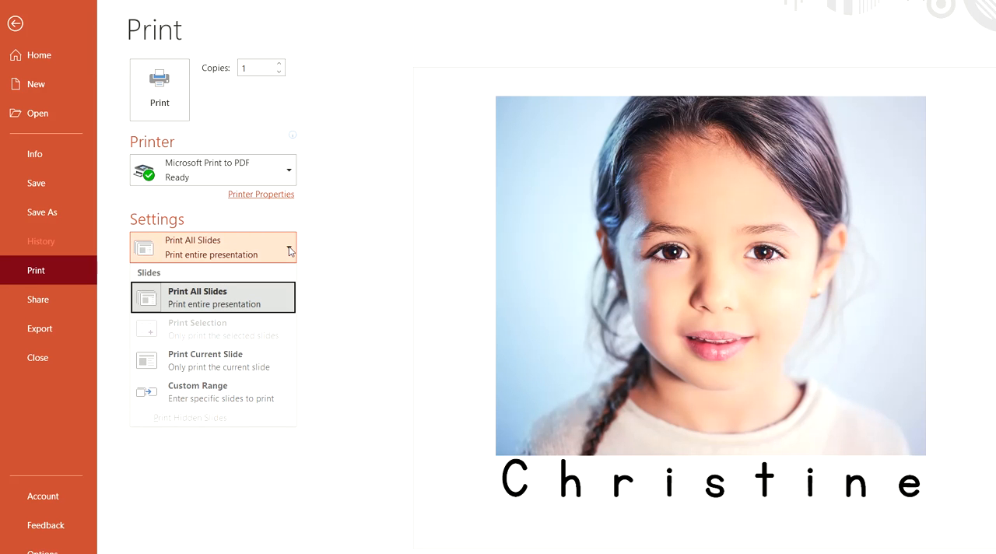
{"action": "left_click", "coordinate": [205, 360]}
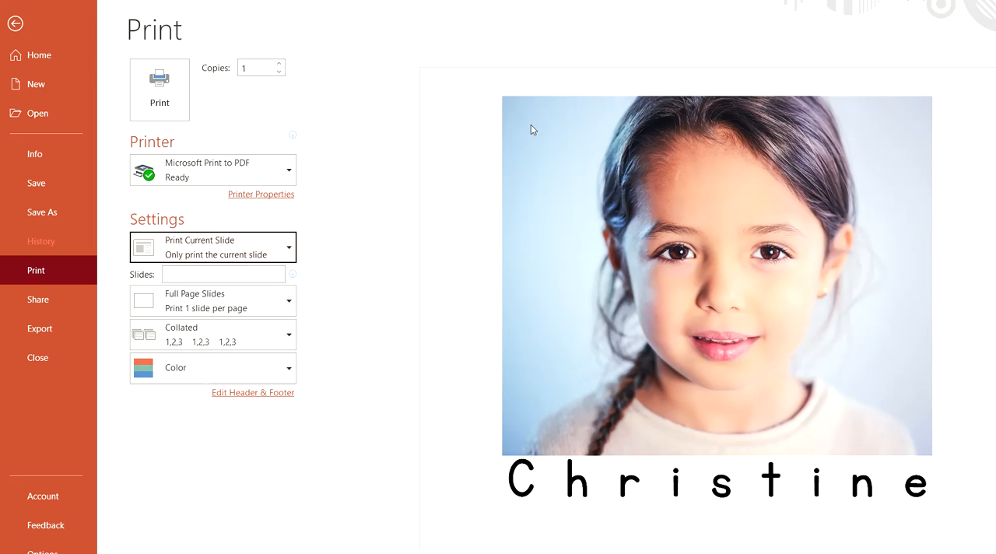
{"action": "mouse_move", "coordinate": [479, 373]}
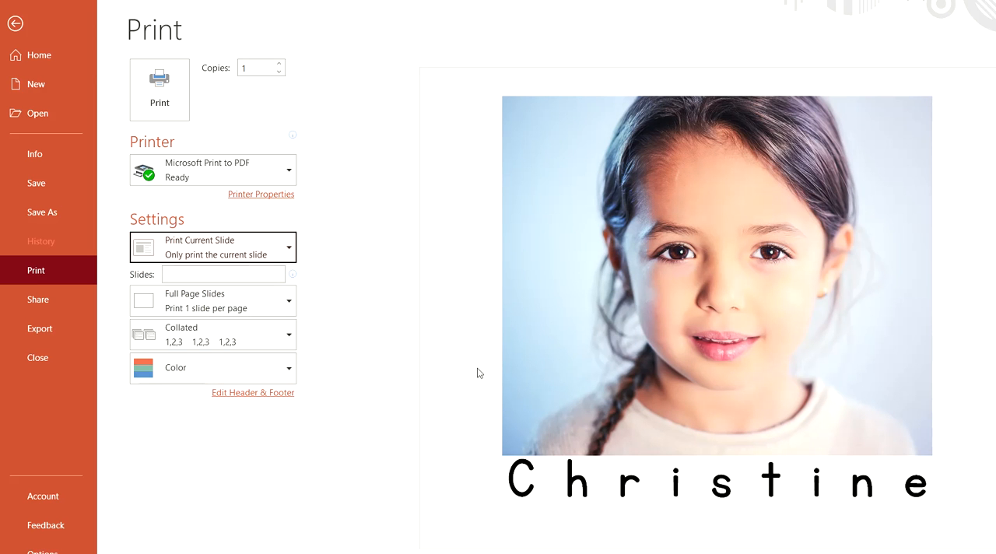
{"action": "mouse_move", "coordinate": [470, 380]}
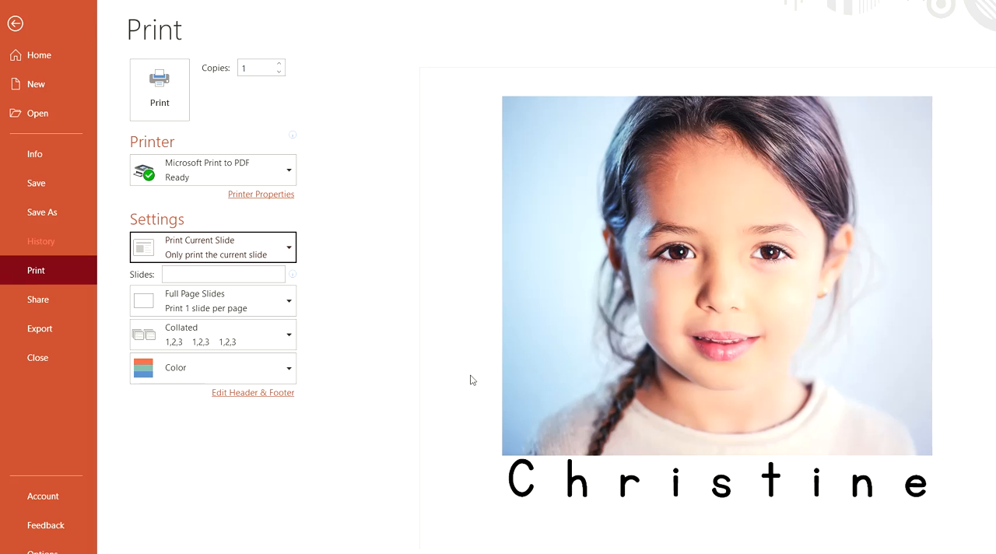
{"action": "mouse_move", "coordinate": [16, 23]}
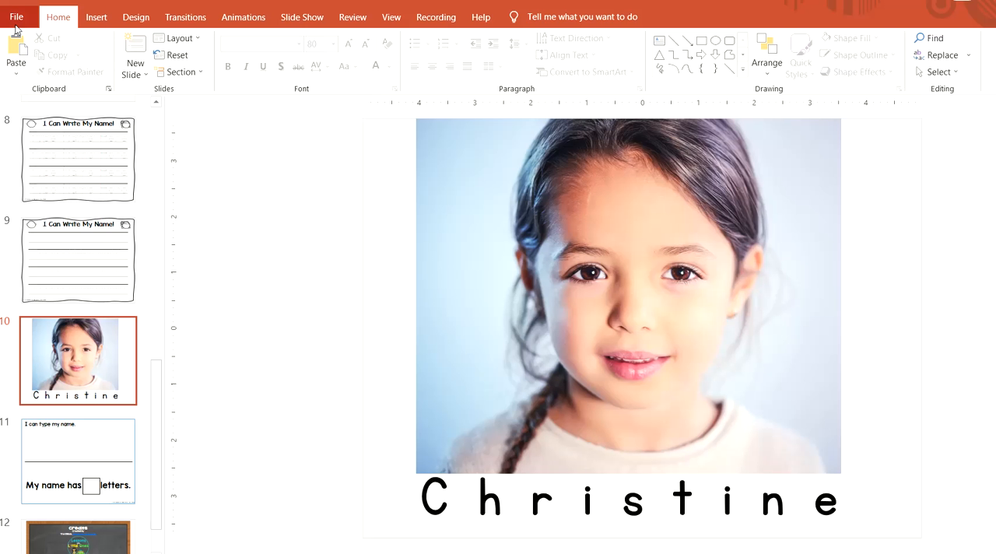
{"action": "mouse_move", "coordinate": [240, 266]}
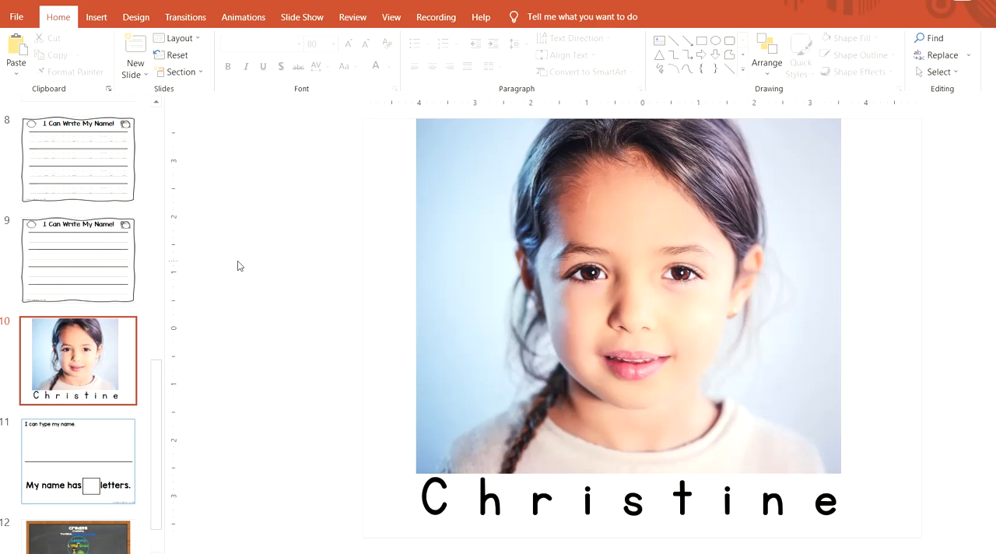
{"action": "mouse_move", "coordinate": [481, 231]}
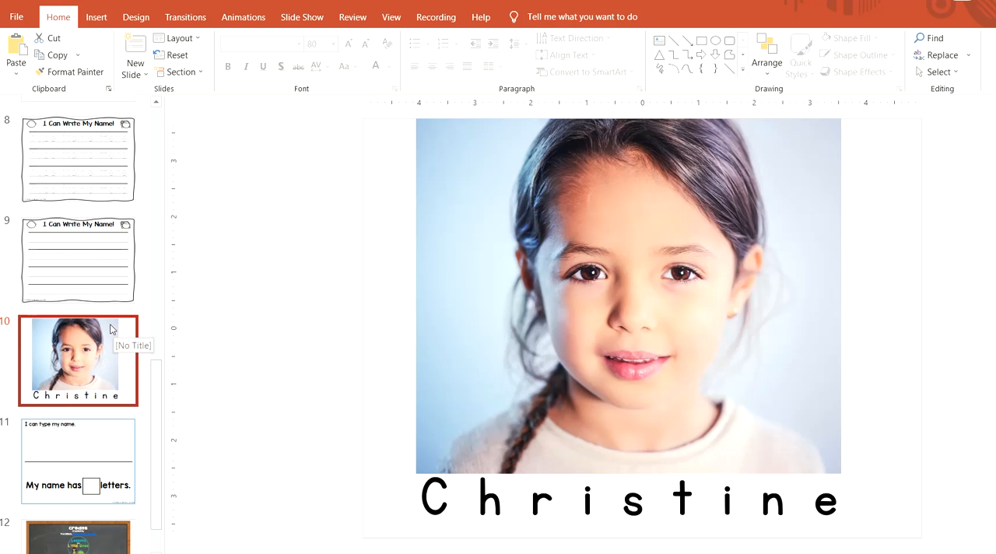
{"action": "mouse_move", "coordinate": [78, 353]}
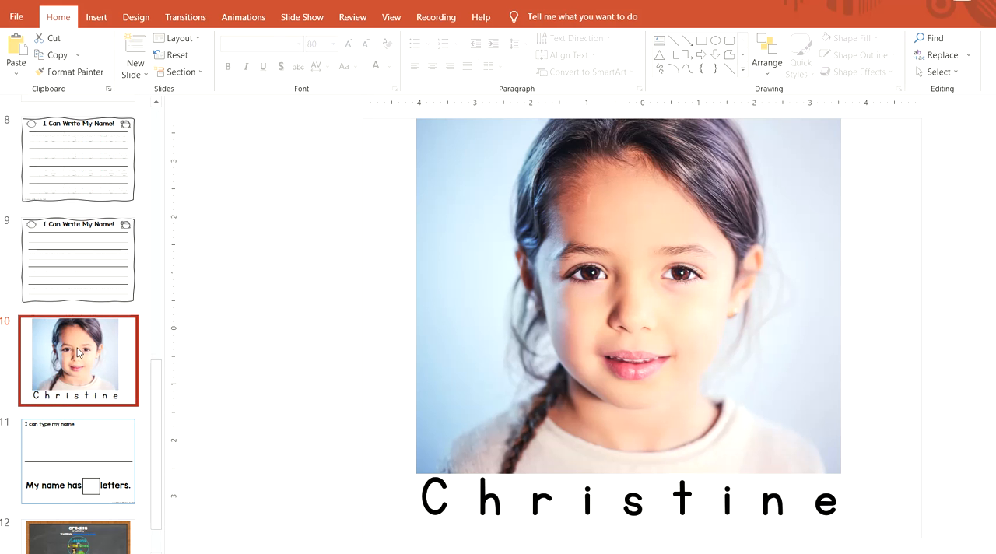
{"action": "mouse_move", "coordinate": [144, 161]}
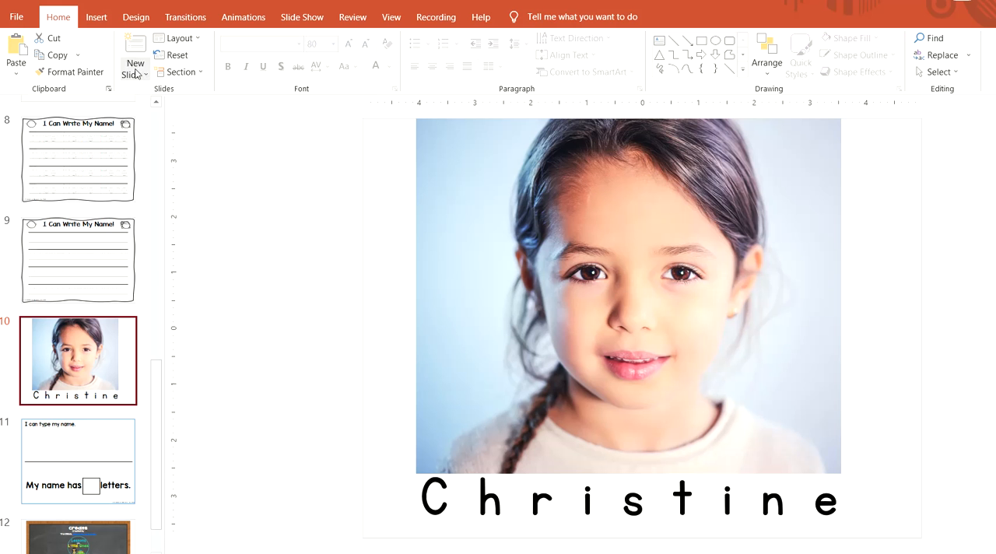
{"action": "mouse_move", "coordinate": [56, 55]}
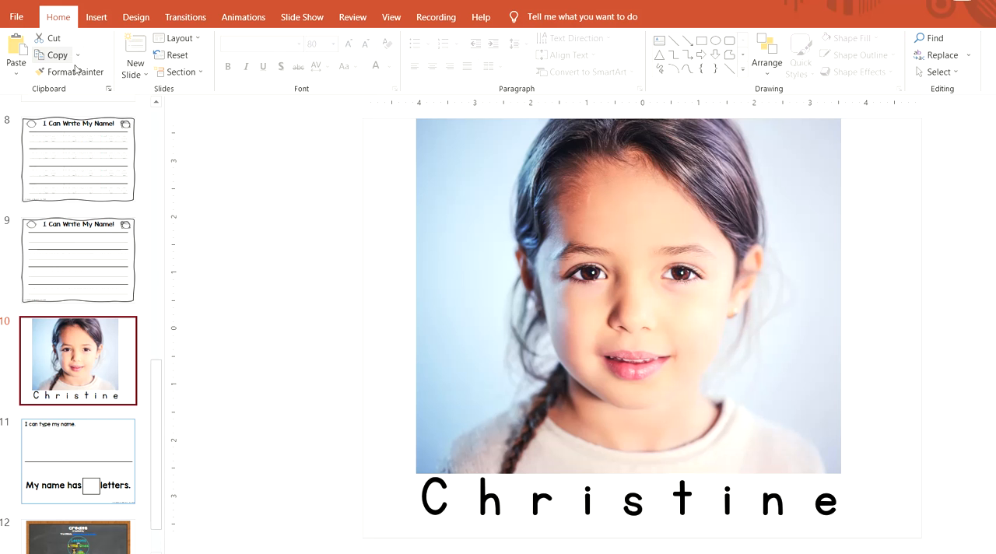
Step: Duplicate slide 10 with Duplicate Selected Slides from the New Slide menu
{"action": "left_click", "coordinate": [135, 74]}
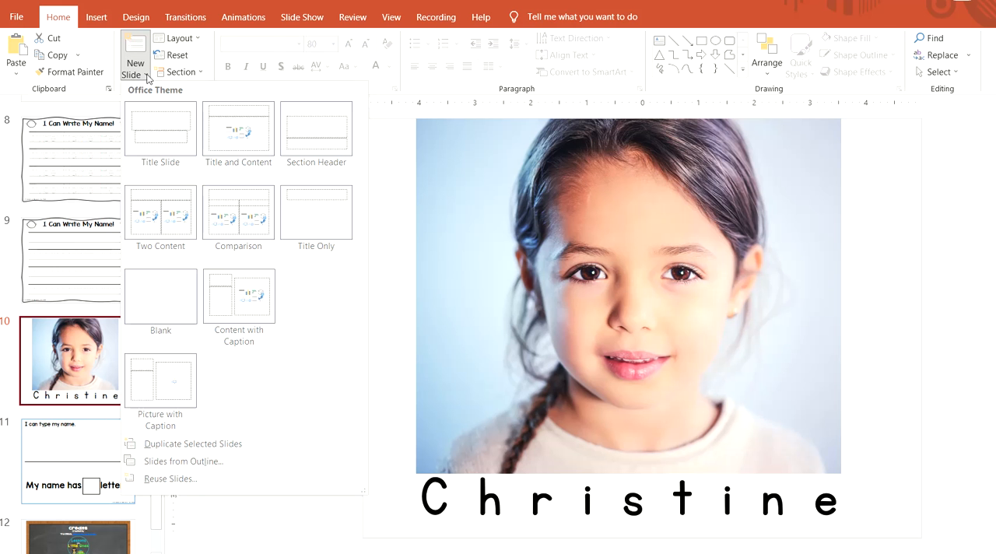
{"action": "mouse_move", "coordinate": [174, 443]}
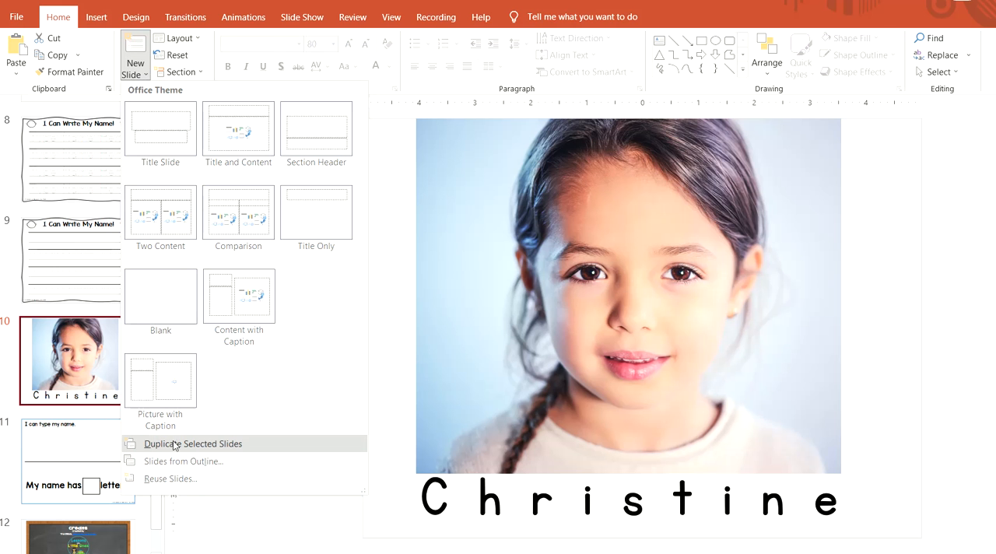
{"action": "mouse_move", "coordinate": [230, 446]}
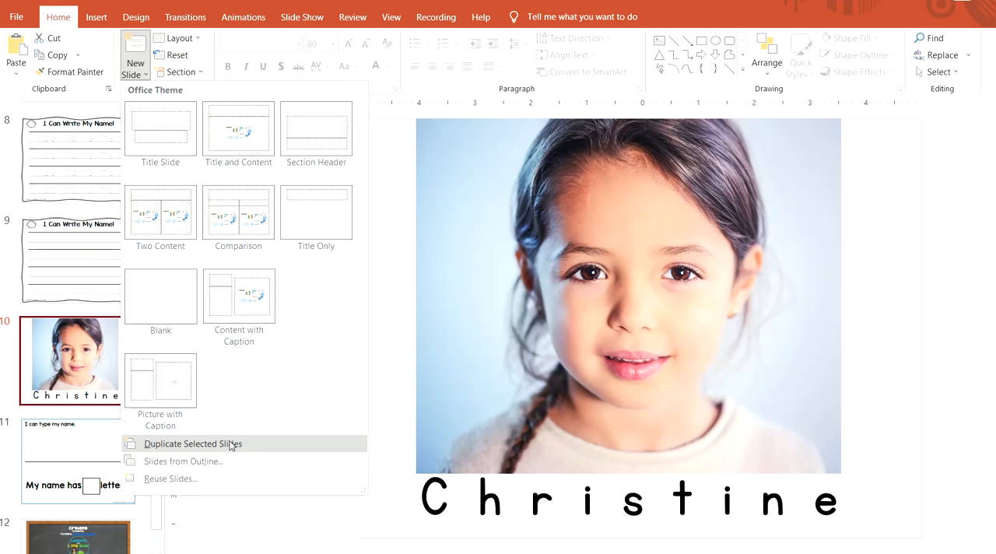
{"action": "left_click", "coordinate": [192, 443]}
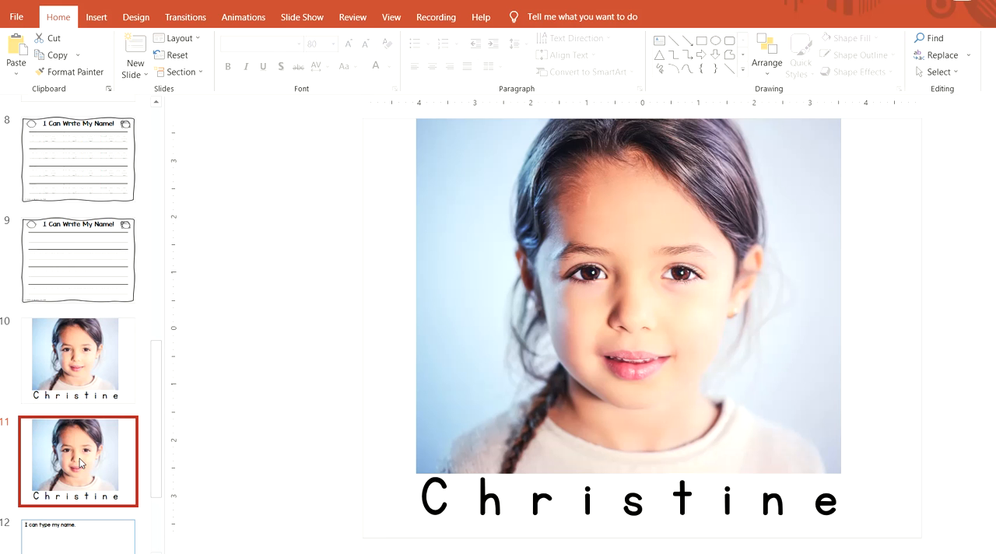
{"action": "mouse_move", "coordinate": [835, 527]}
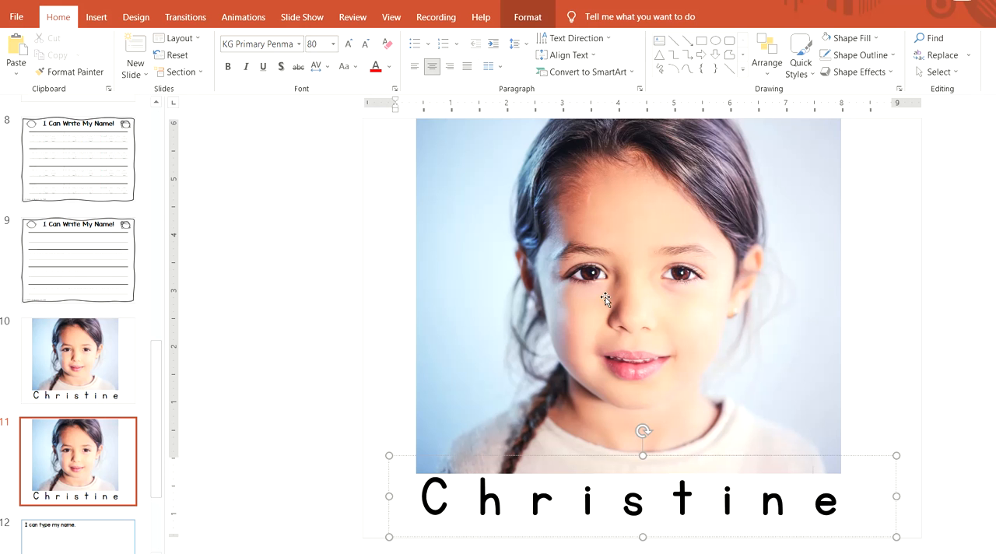
Step: Swap slide 11's picture for the child2 photo and begin duplicating the slide
{"action": "left_click", "coordinate": [628, 296]}
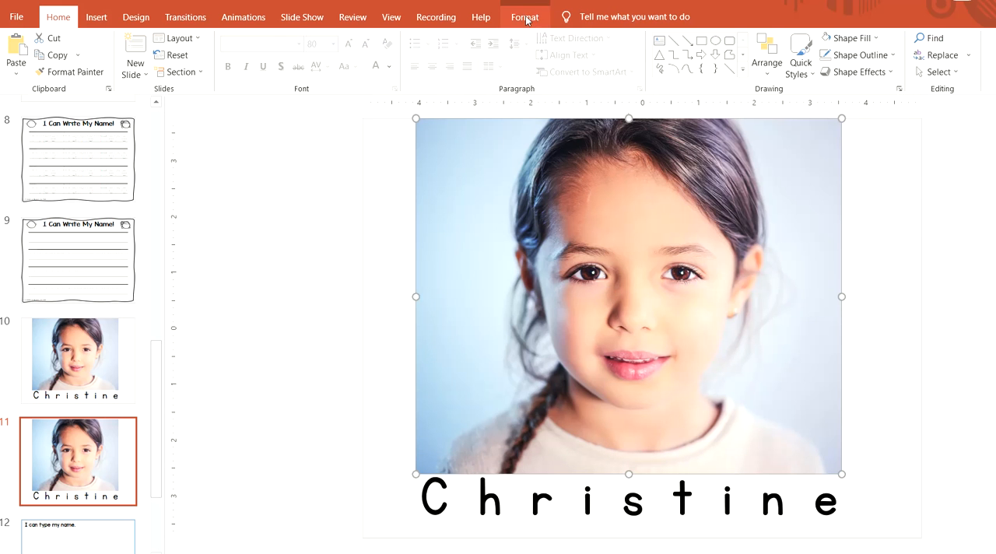
{"action": "left_click", "coordinate": [525, 16]}
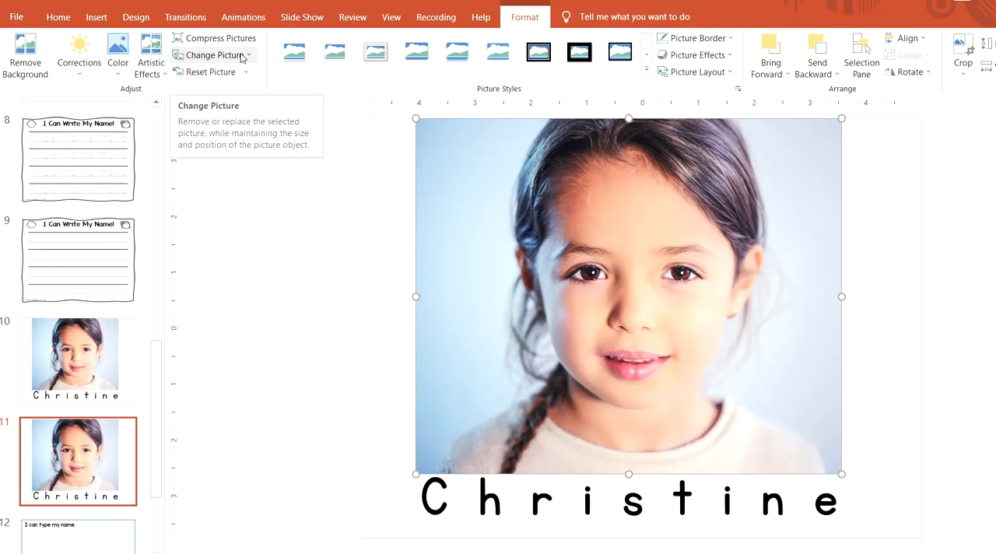
{"action": "left_click", "coordinate": [212, 54]}
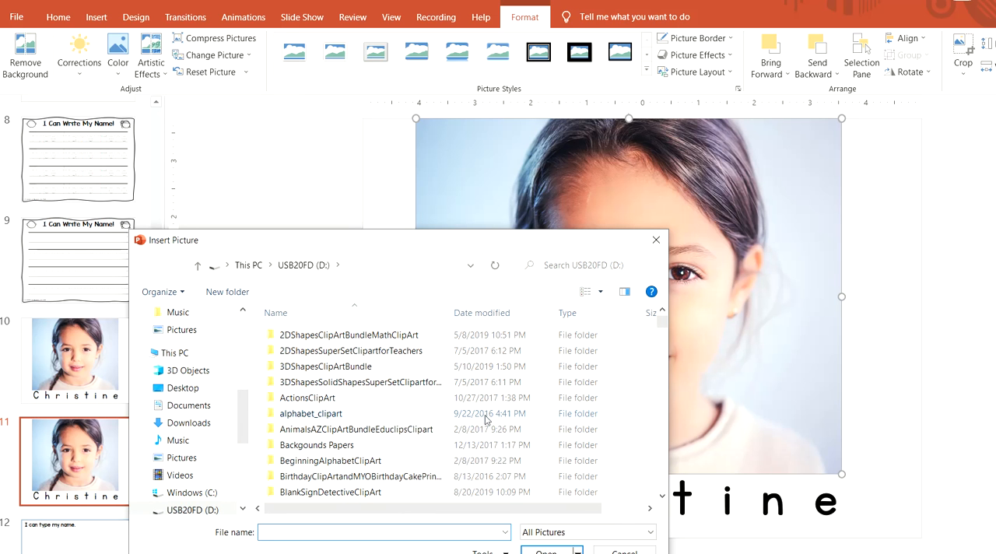
{"action": "scroll", "scroll_direction": "down", "scroll_amount": 3}
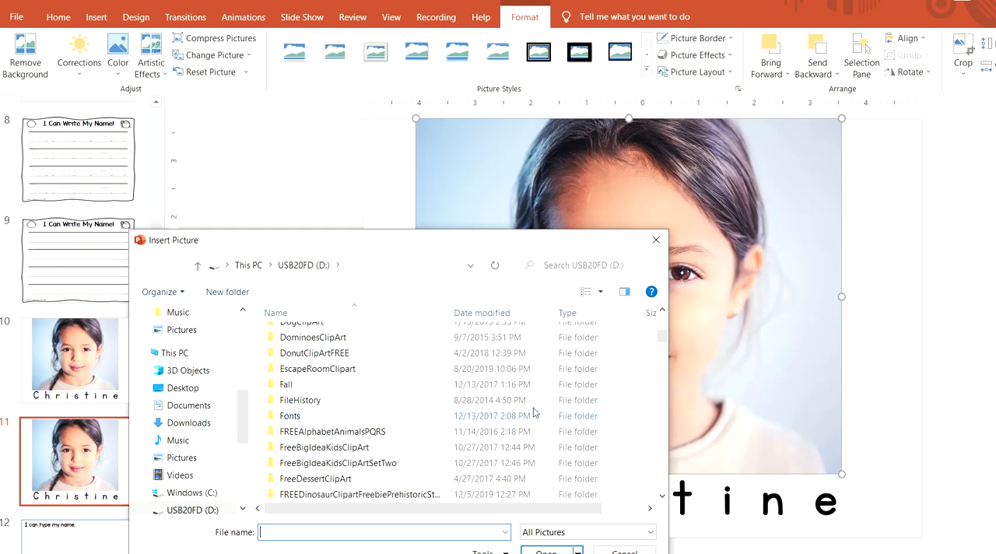
{"action": "scroll", "scroll_direction": "down", "scroll_amount": 3}
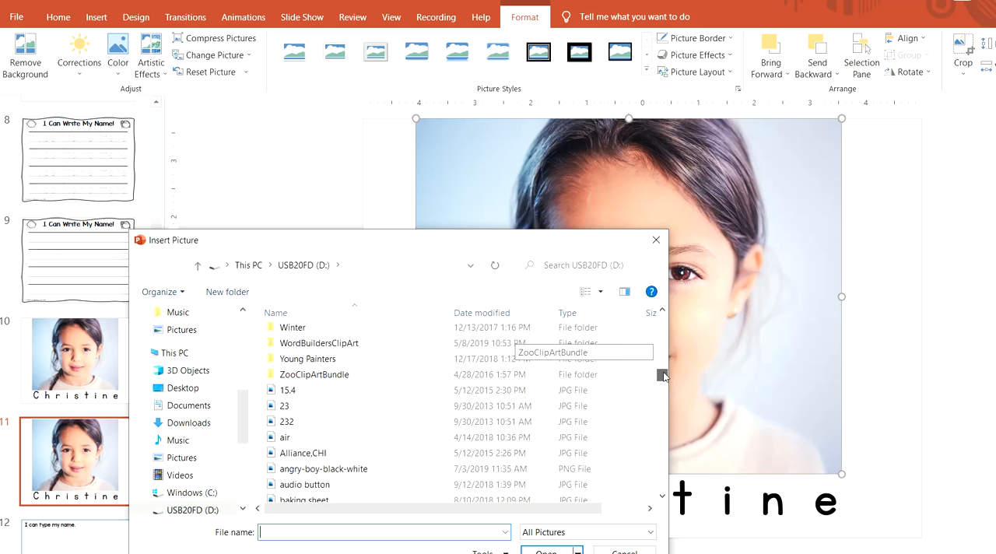
{"action": "scroll", "scroll_direction": "down", "scroll_amount": 3}
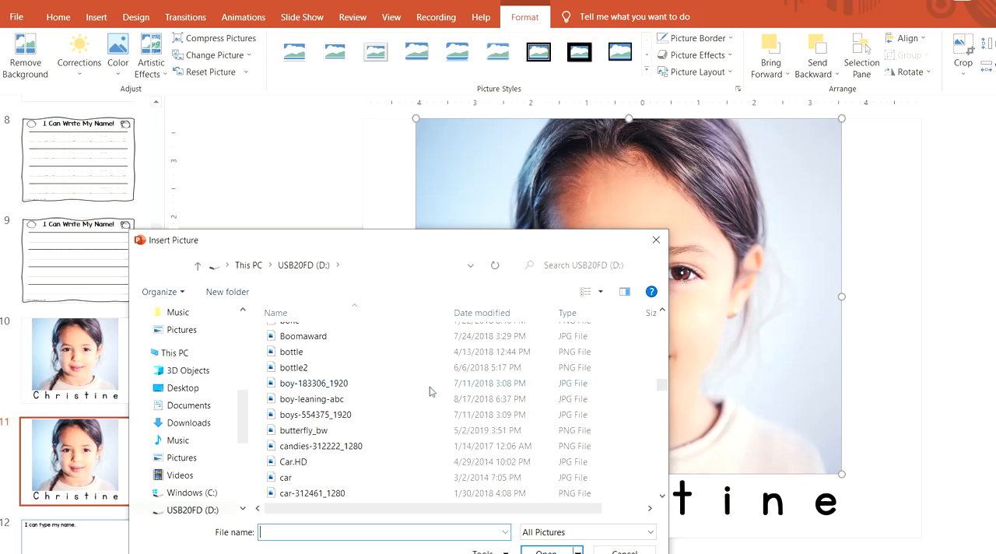
{"action": "left_click", "coordinate": [584, 291]}
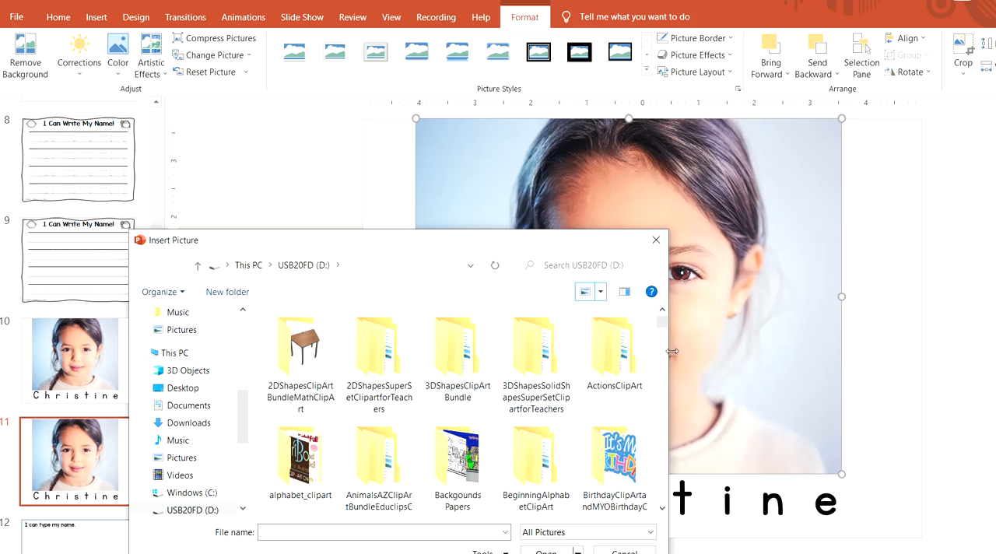
{"action": "scroll", "scroll_direction": "down", "scroll_amount": 3}
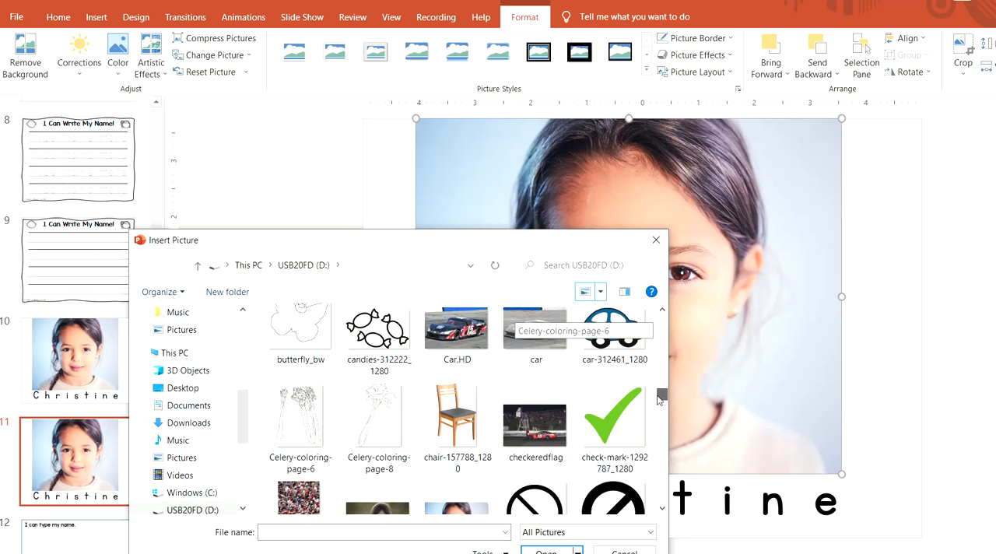
{"action": "scroll", "scroll_direction": "down", "scroll_amount": 3}
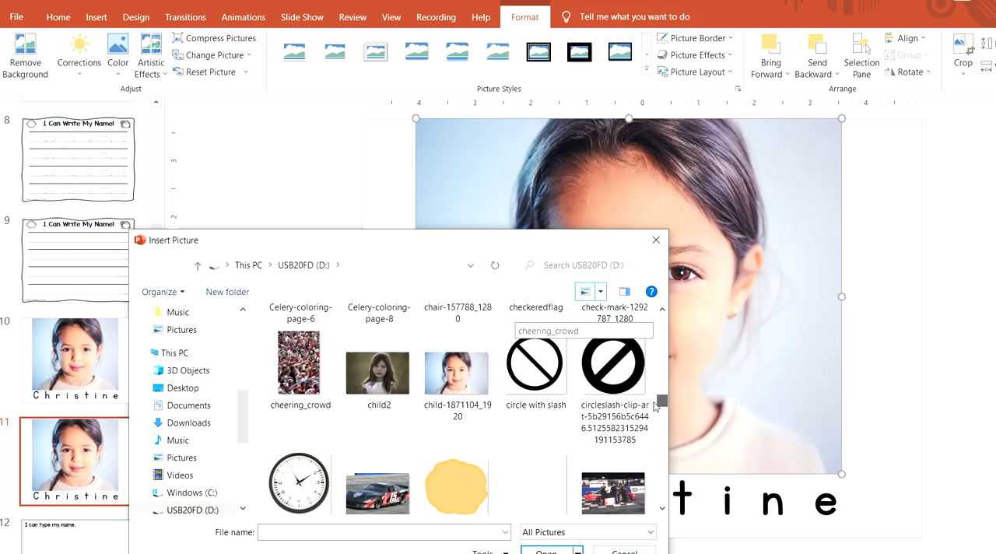
{"action": "left_click", "coordinate": [379, 327]}
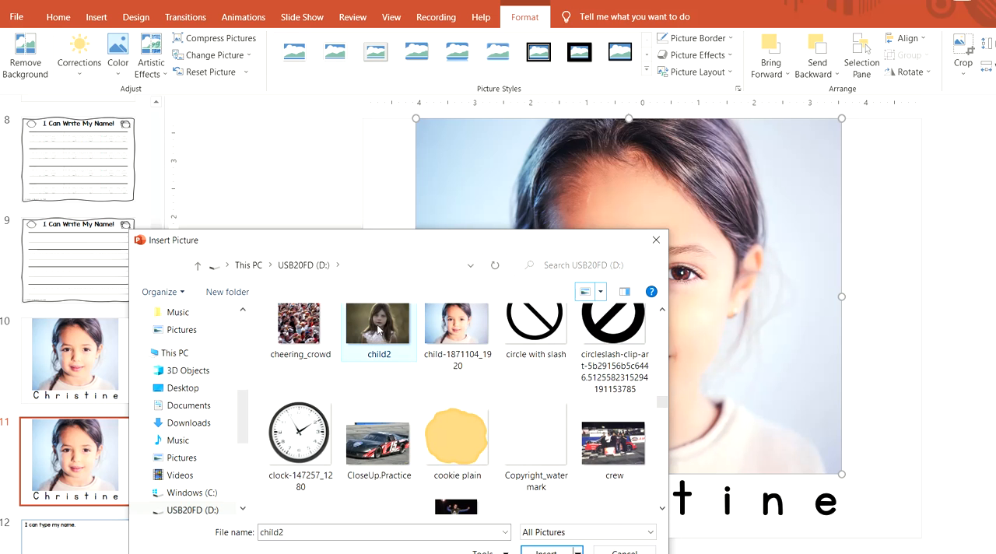
{"action": "left_click", "coordinate": [545, 551]}
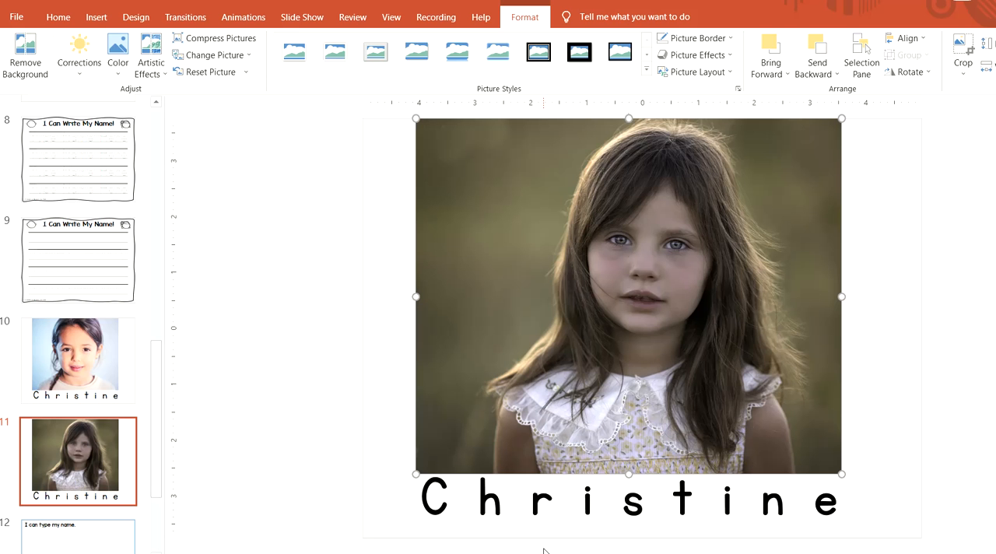
{"action": "mouse_move", "coordinate": [563, 257]}
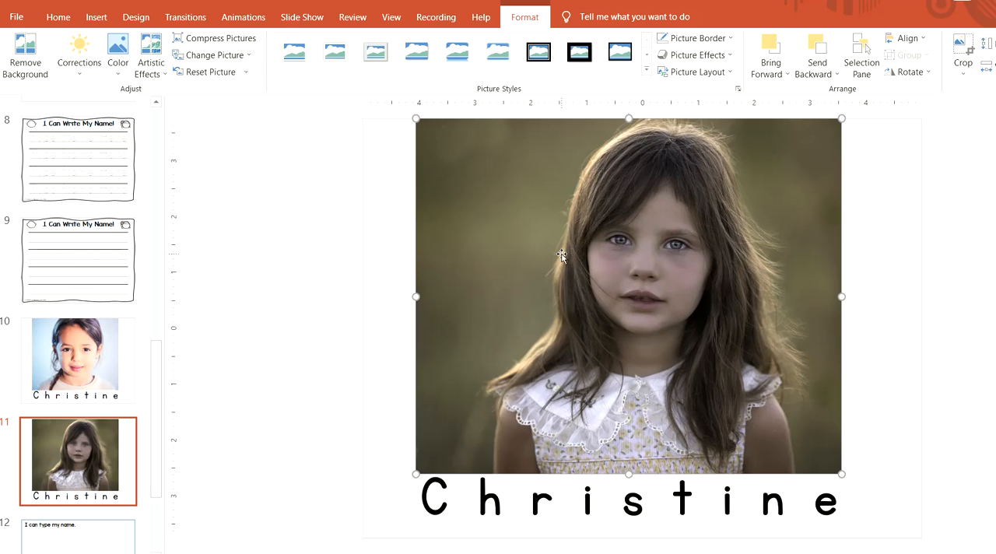
{"action": "mouse_move", "coordinate": [641, 358]}
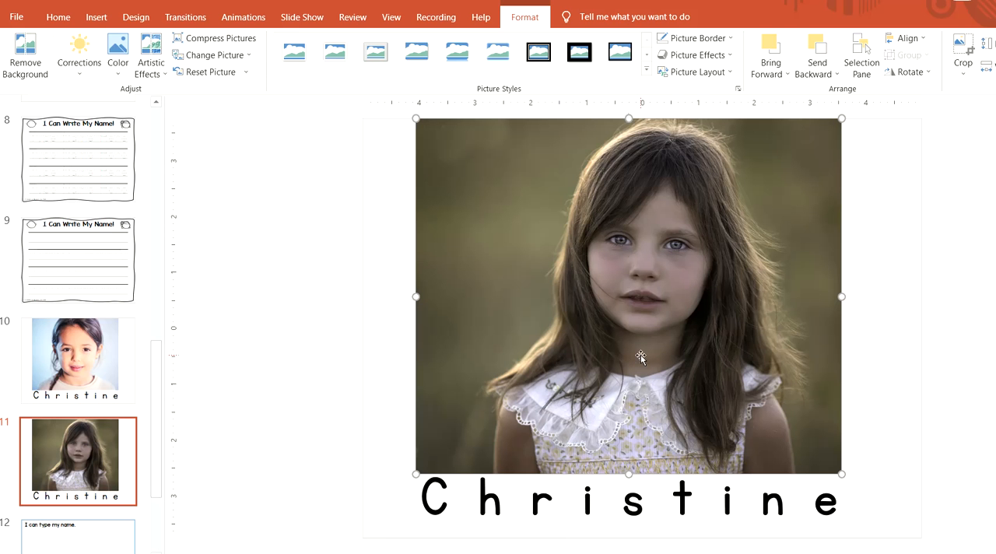
{"action": "mouse_move", "coordinate": [113, 469]}
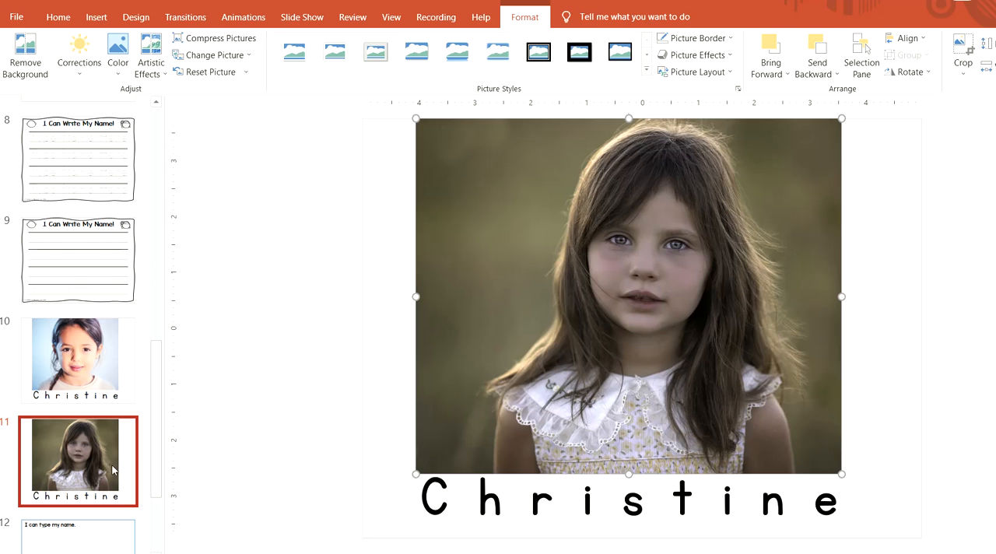
{"action": "left_click", "coordinate": [57, 17]}
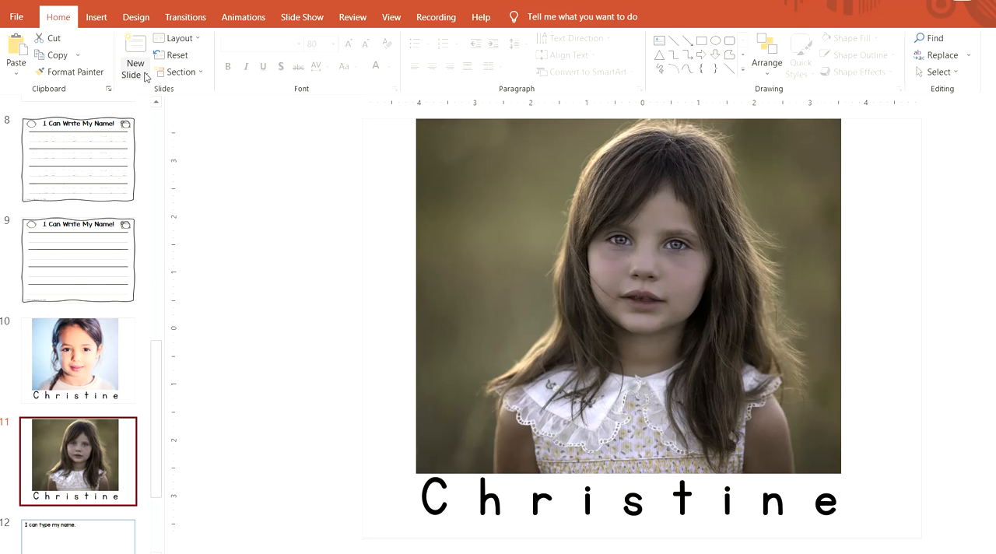
{"action": "left_click", "coordinate": [135, 62]}
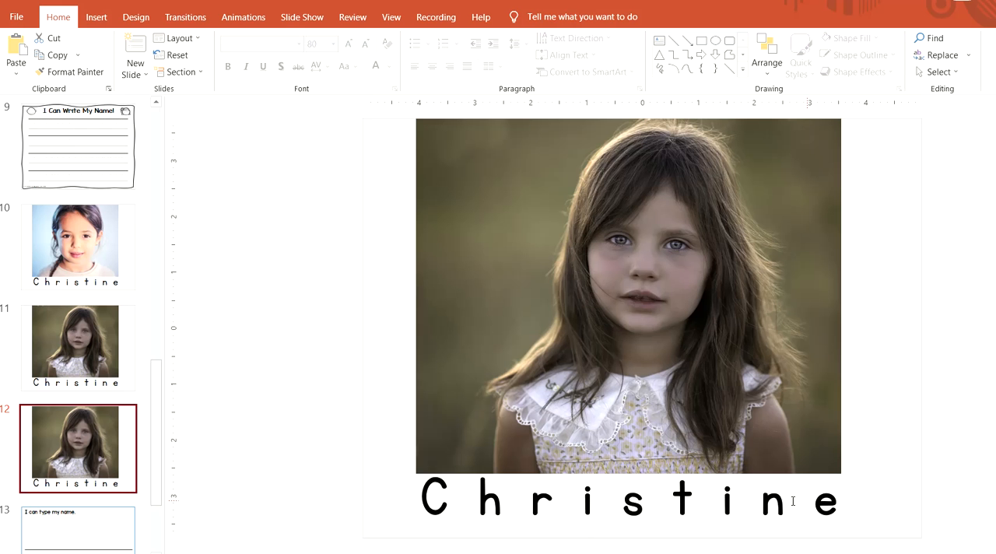
Step: Browse for a replacement for slide 12's photo, then cancel, keeping the picture
{"action": "left_click", "coordinate": [636, 317]}
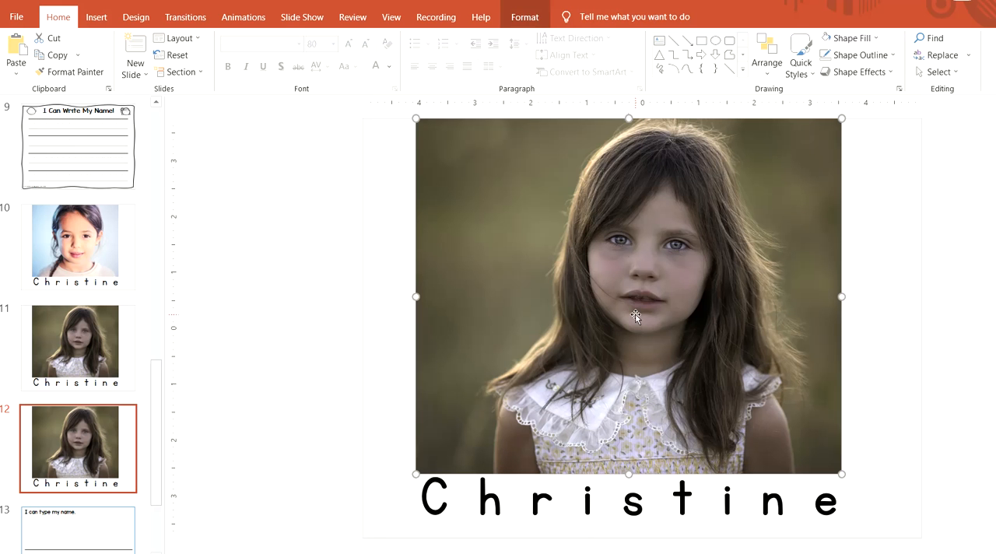
{"action": "left_click", "coordinate": [524, 17]}
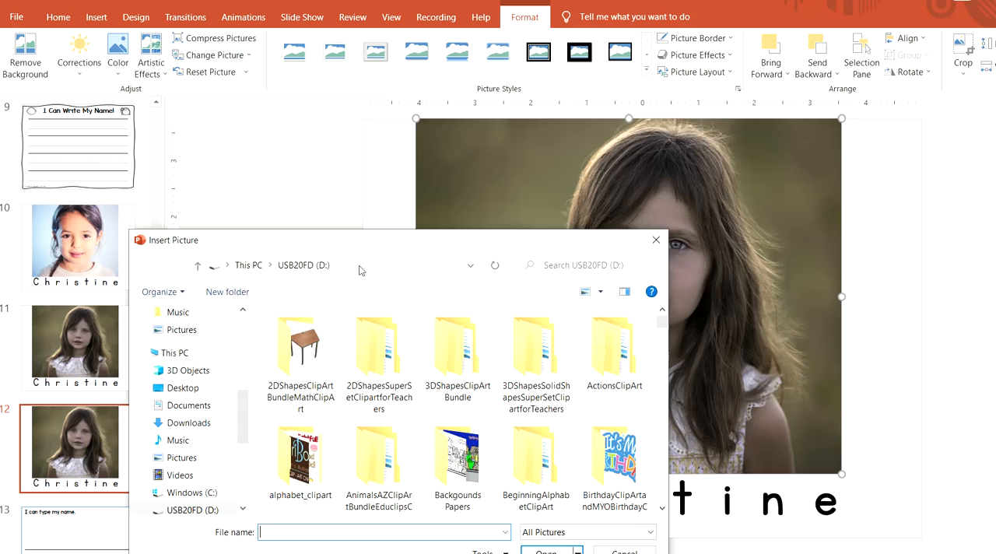
{"action": "left_click", "coordinate": [546, 551]}
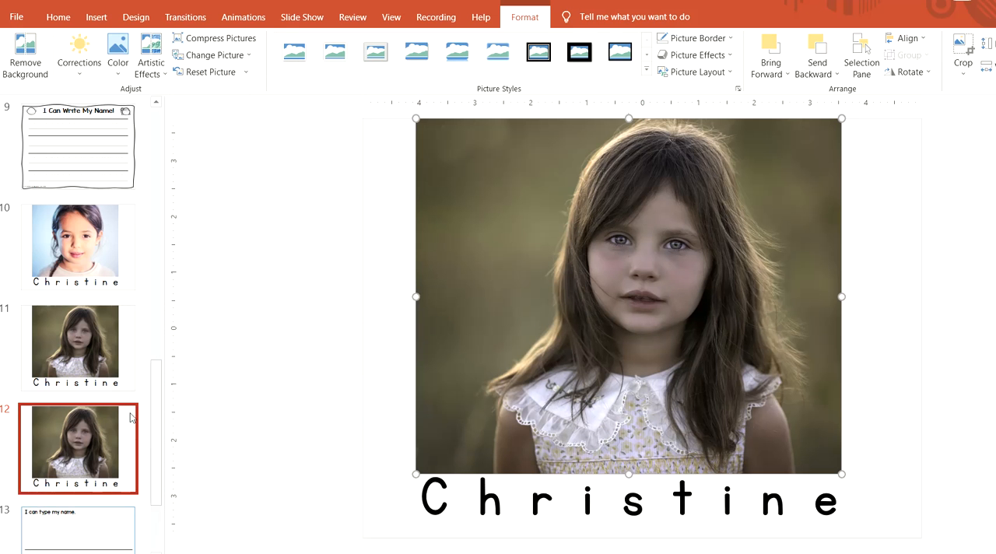
{"action": "mouse_move", "coordinate": [92, 237]}
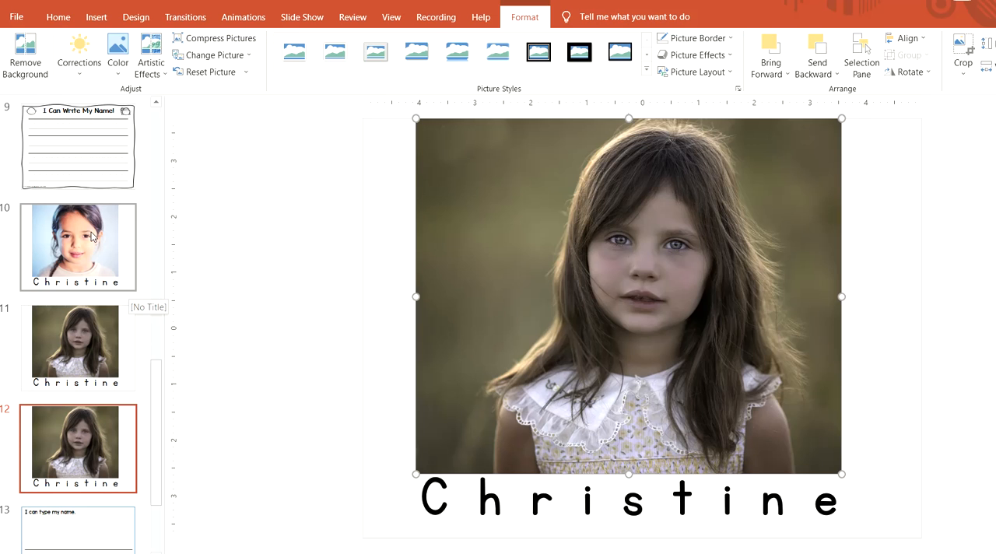
Step: Select slides 10 through 12 in the thumbnail pane
{"action": "left_click", "coordinate": [78, 247]}
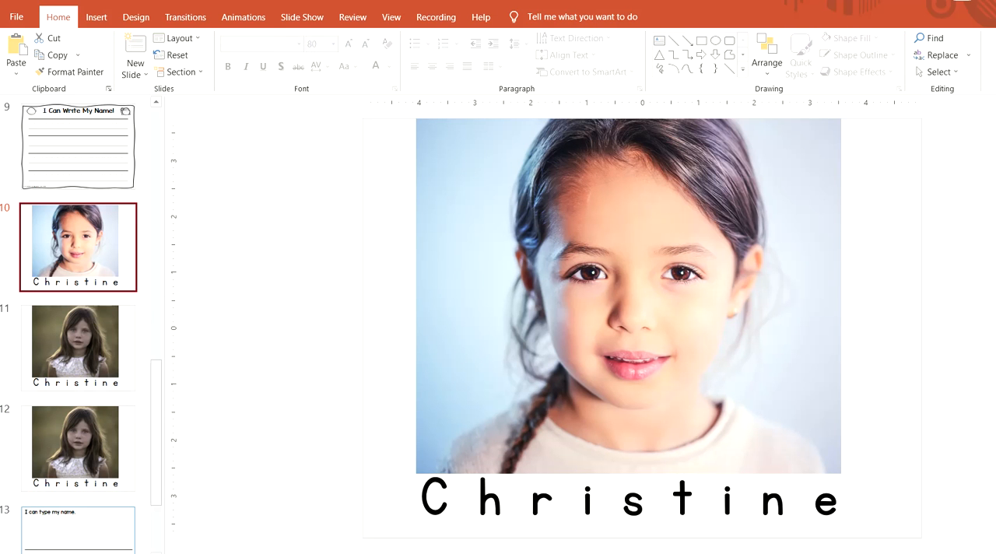
{"action": "mouse_move", "coordinate": [24, 415]}
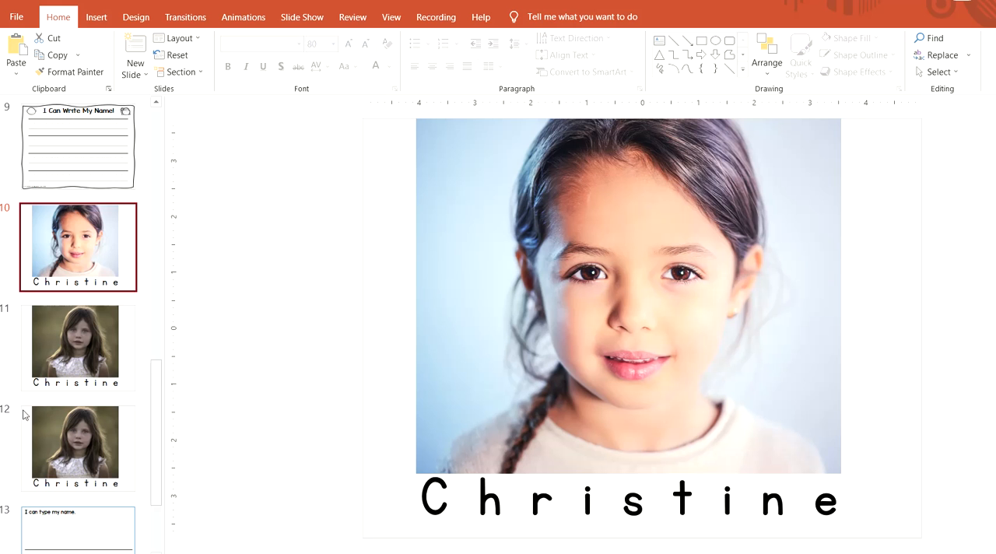
{"action": "left_click", "coordinate": [75, 347]}
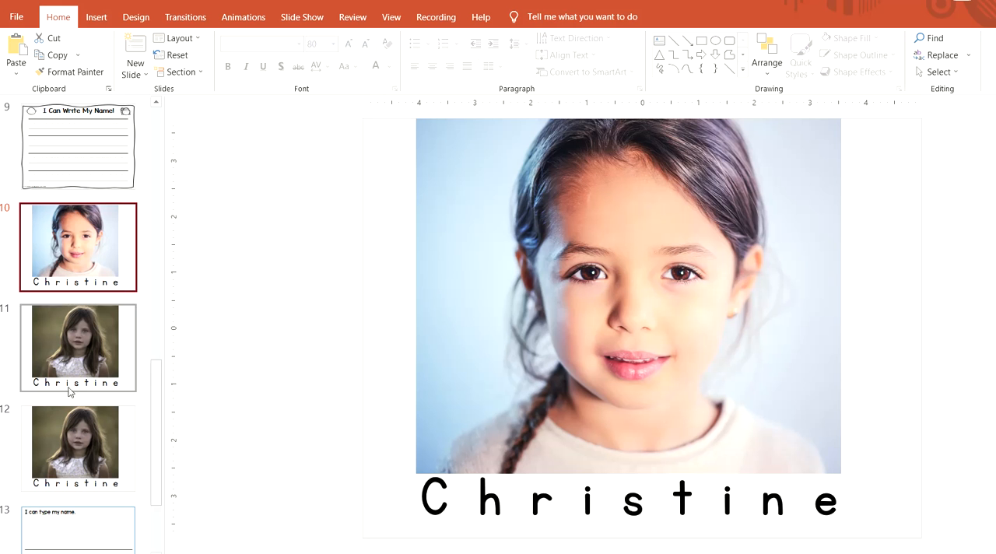
{"action": "mouse_move", "coordinate": [89, 251]}
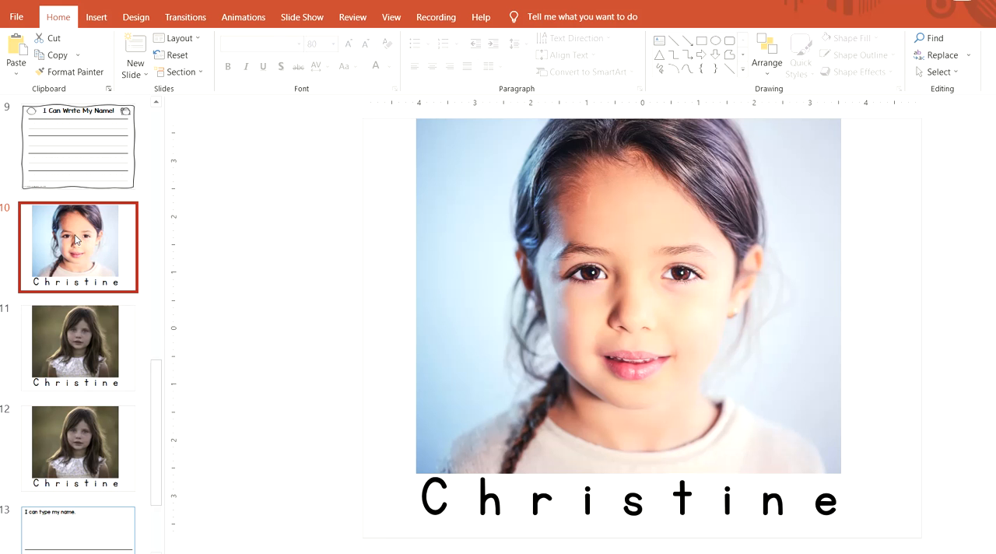
{"action": "mouse_move", "coordinate": [92, 436]}
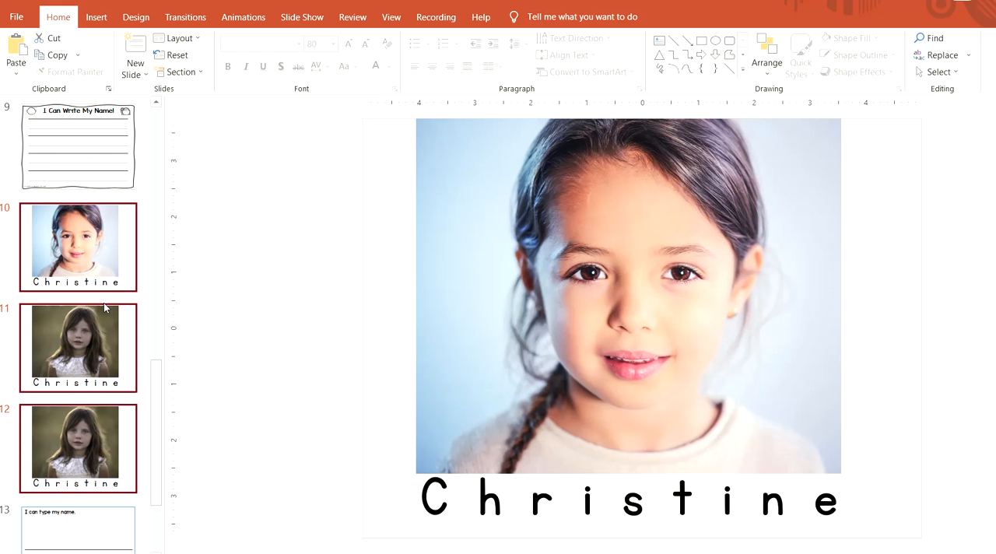
Step: Open the print settings and set Slides to Print Selection
{"action": "left_click", "coordinate": [15, 16]}
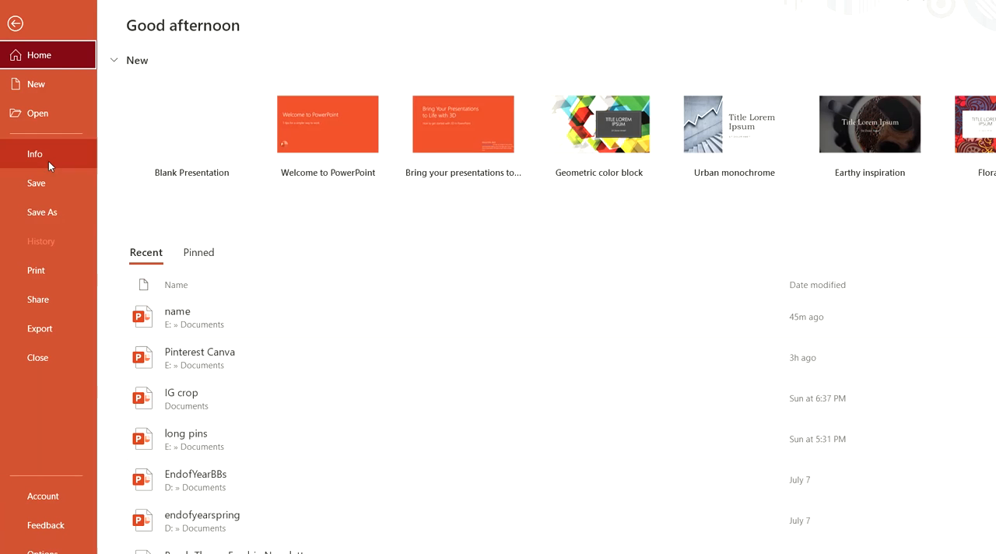
{"action": "left_click", "coordinate": [36, 271]}
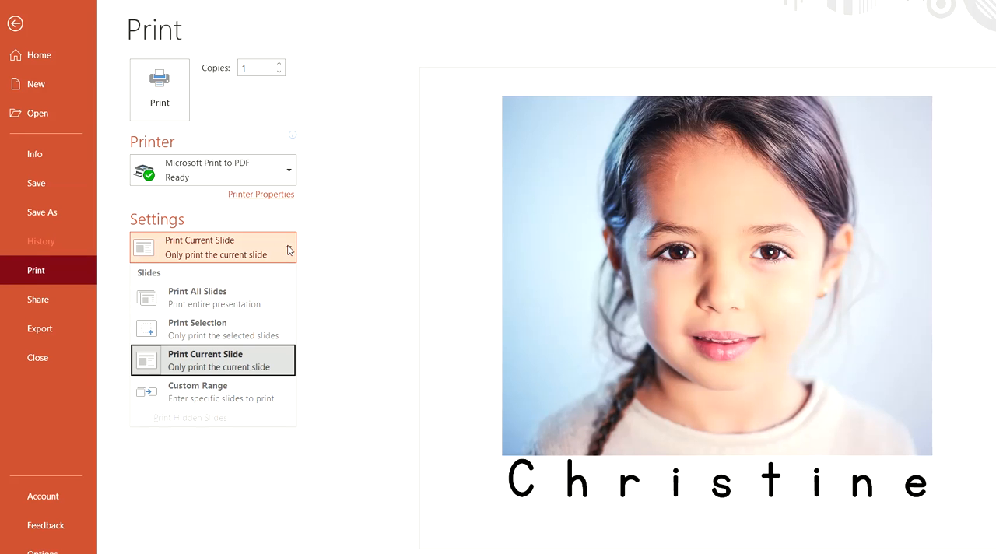
{"action": "mouse_move", "coordinate": [171, 342]}
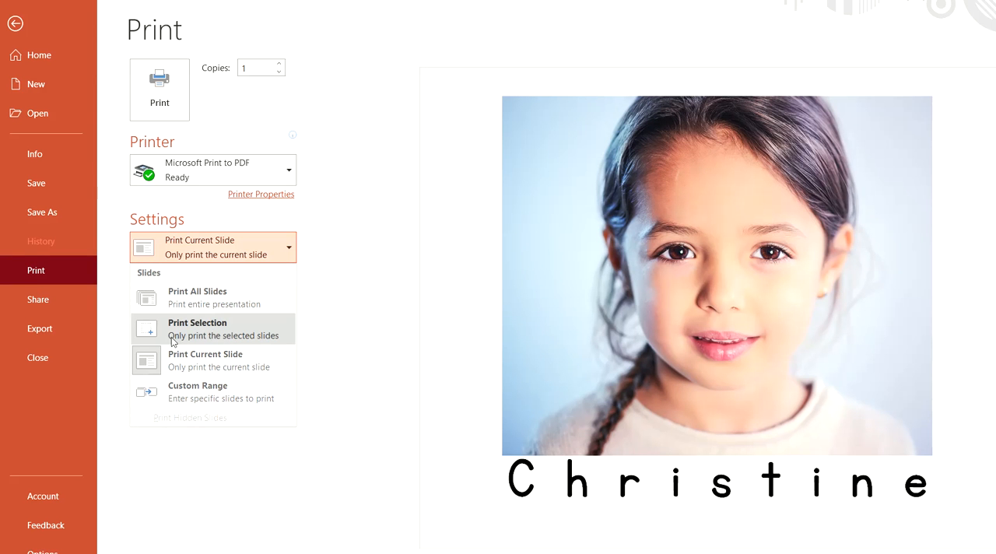
{"action": "mouse_move", "coordinate": [271, 336]}
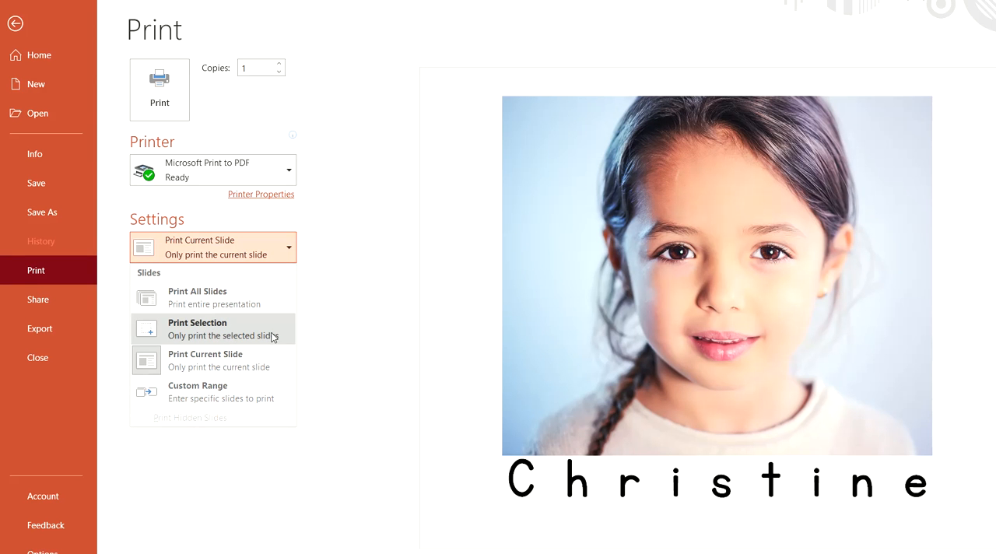
{"action": "left_click", "coordinate": [197, 329]}
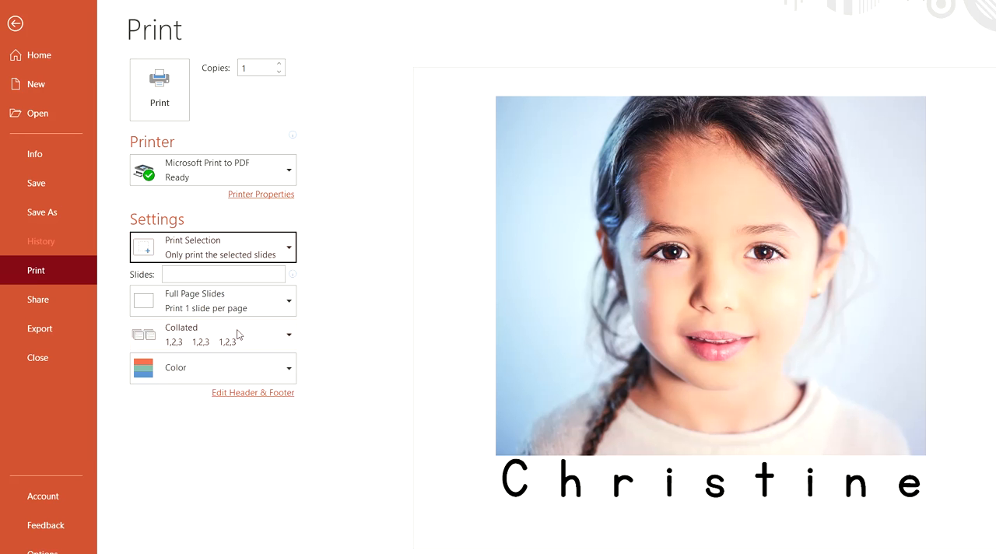
{"action": "mouse_move", "coordinate": [310, 277]}
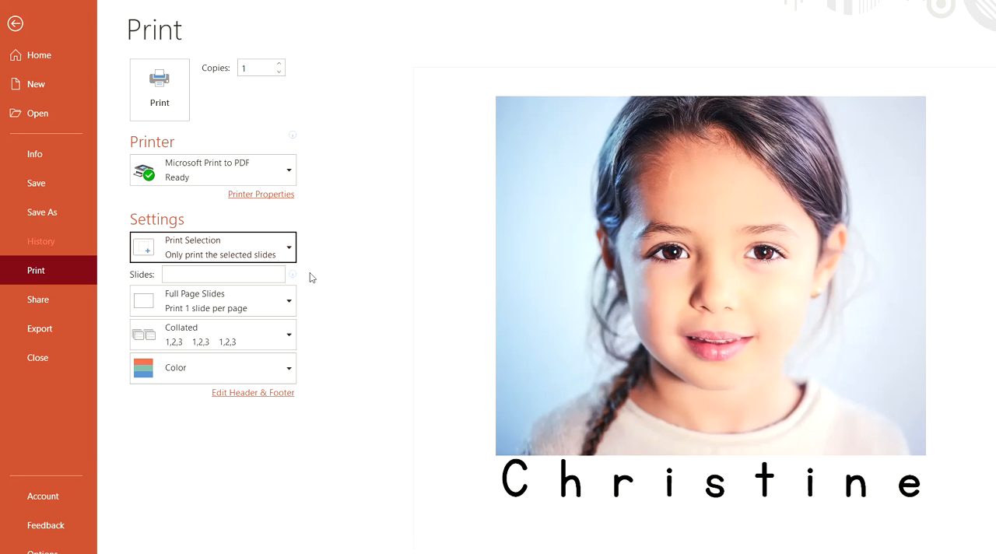
{"action": "mouse_move", "coordinate": [828, 372]}
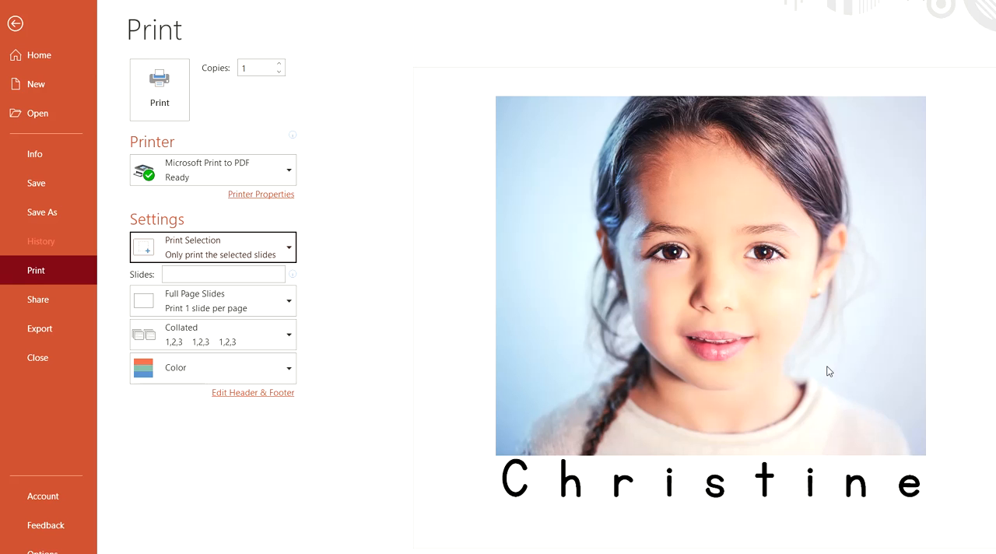
{"action": "mouse_move", "coordinate": [361, 281]}
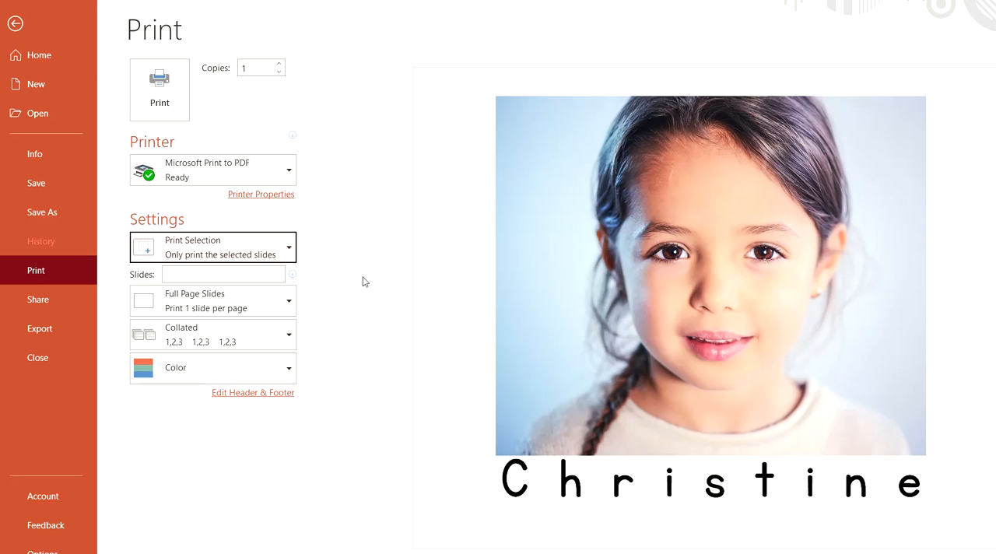
{"action": "mouse_move", "coordinate": [262, 260]}
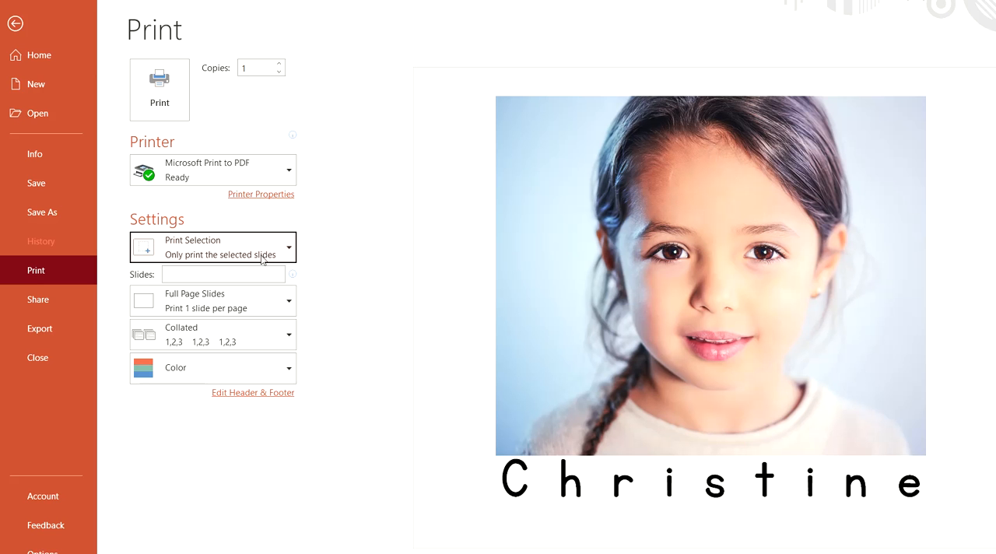
{"action": "left_click", "coordinate": [224, 274]}
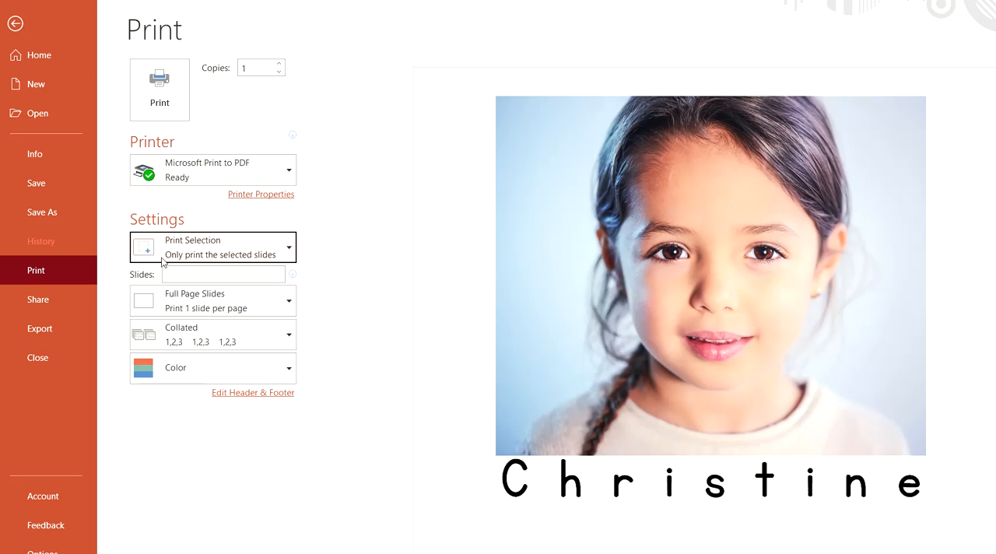
Step: Enter 10-12 in the Slides box for a custom print range
{"action": "left_click", "coordinate": [224, 273]}
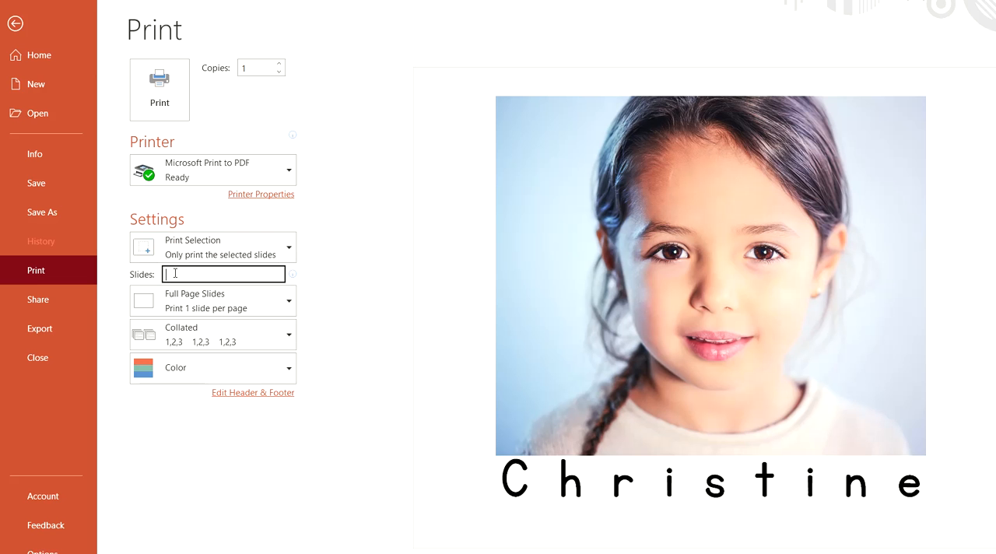
{"action": "type", "text": "10-"}
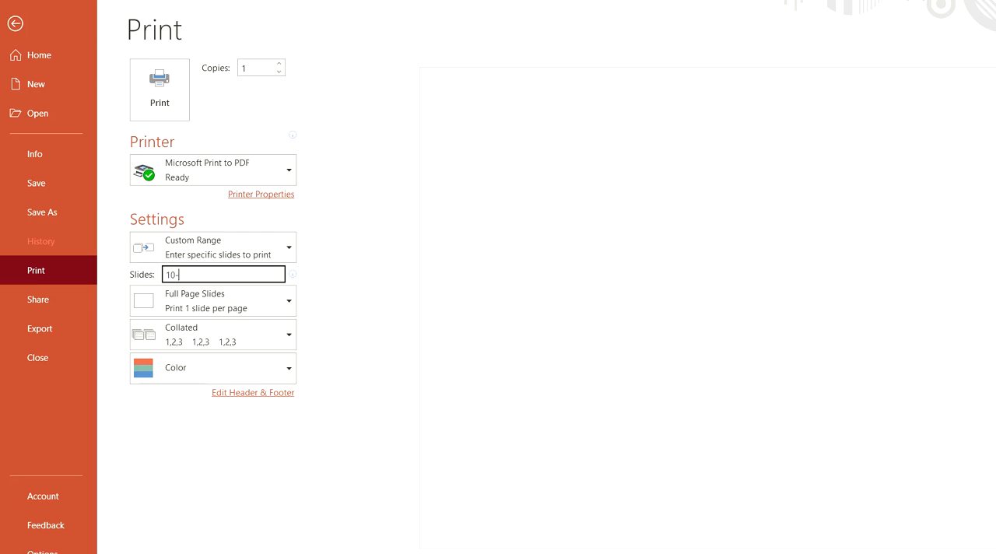
{"action": "type", "text": "12"}
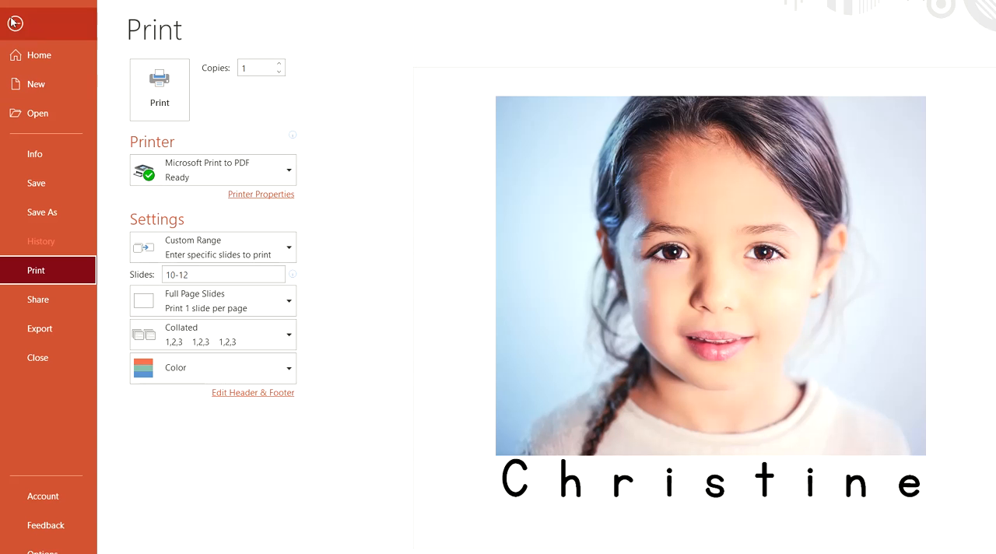
Step: Leave the print screen and return to editing slide 10
{"action": "left_click", "coordinate": [12, 22]}
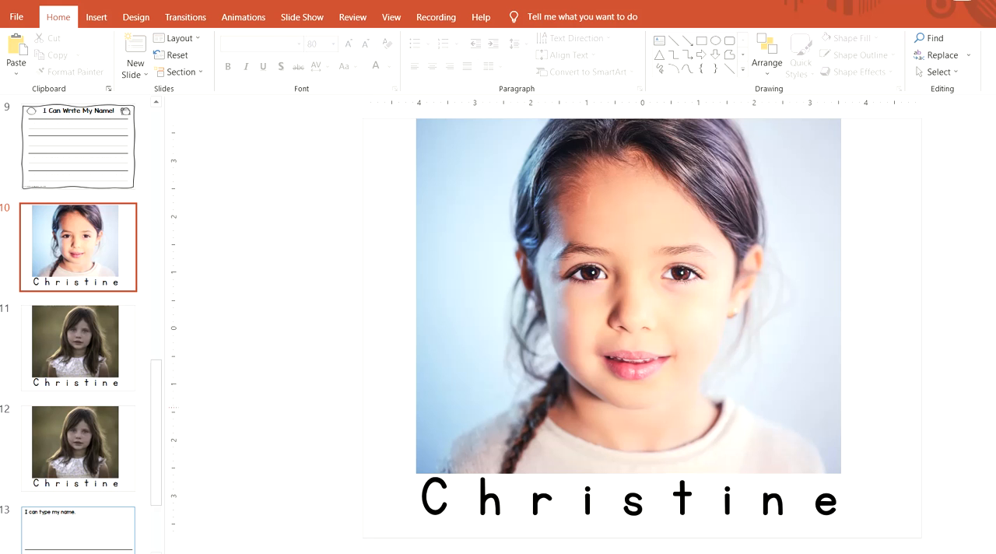
{"action": "mouse_move", "coordinate": [231, 253]}
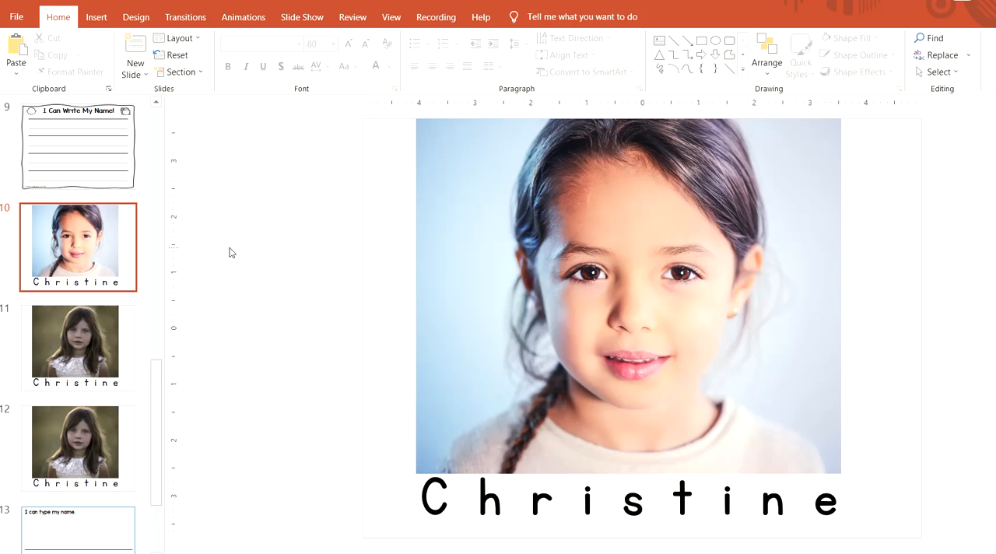
{"action": "mouse_move", "coordinate": [413, 119]}
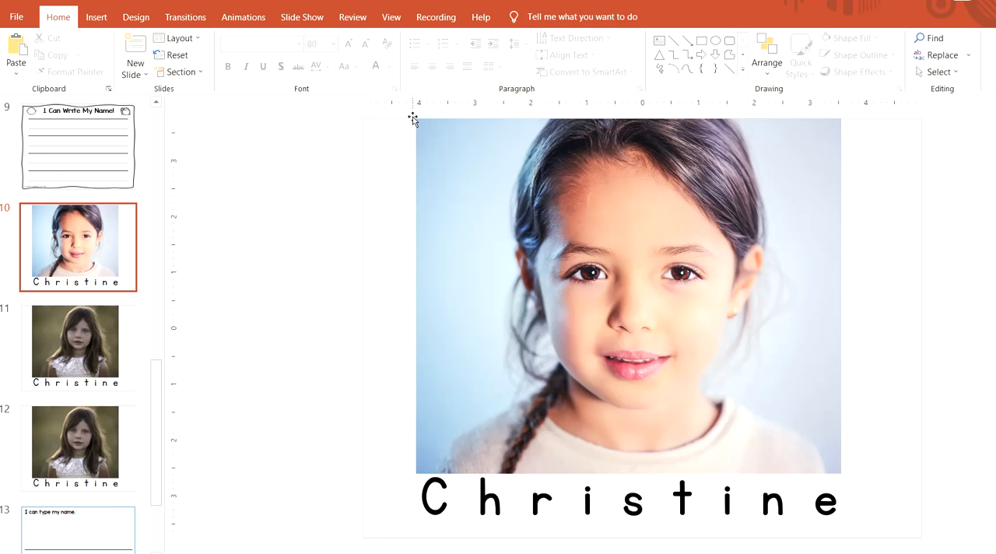
{"action": "mouse_move", "coordinate": [843, 118]}
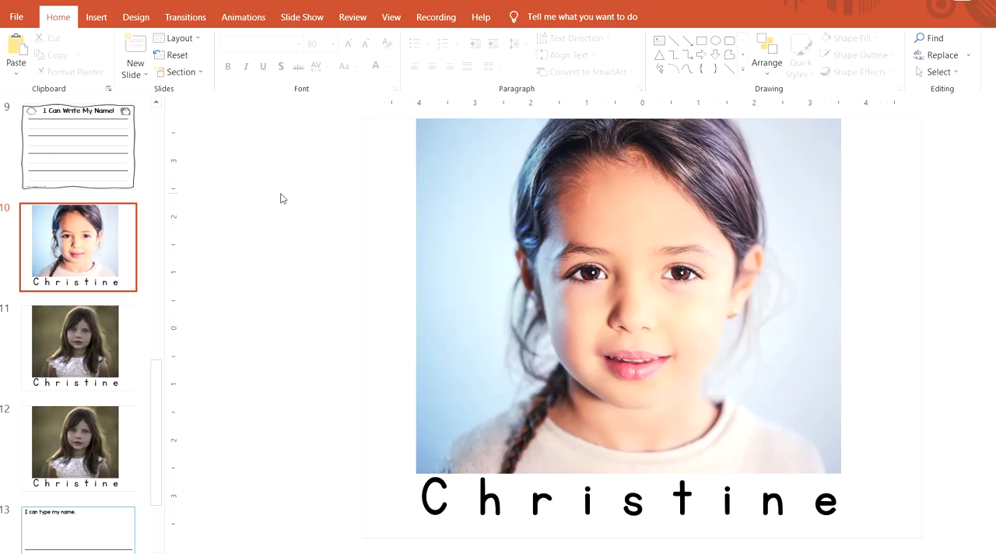
{"action": "mouse_move", "coordinate": [467, 542]}
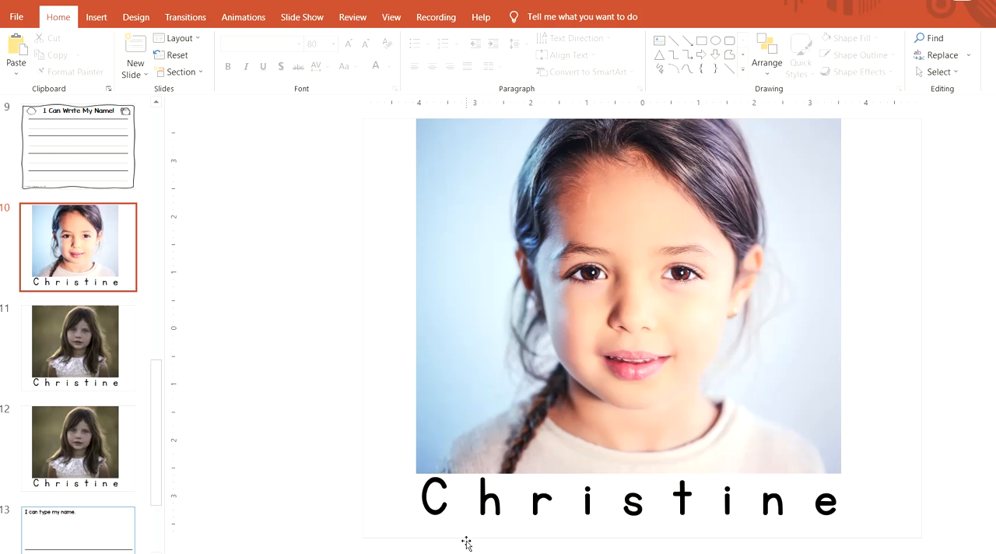
{"action": "mouse_move", "coordinate": [472, 167]}
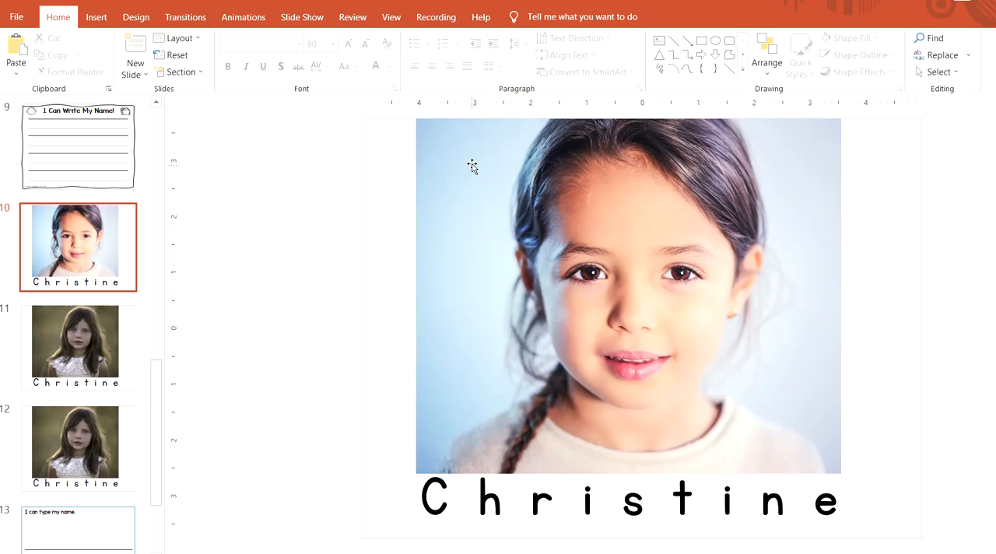
{"action": "mouse_move", "coordinate": [496, 132]}
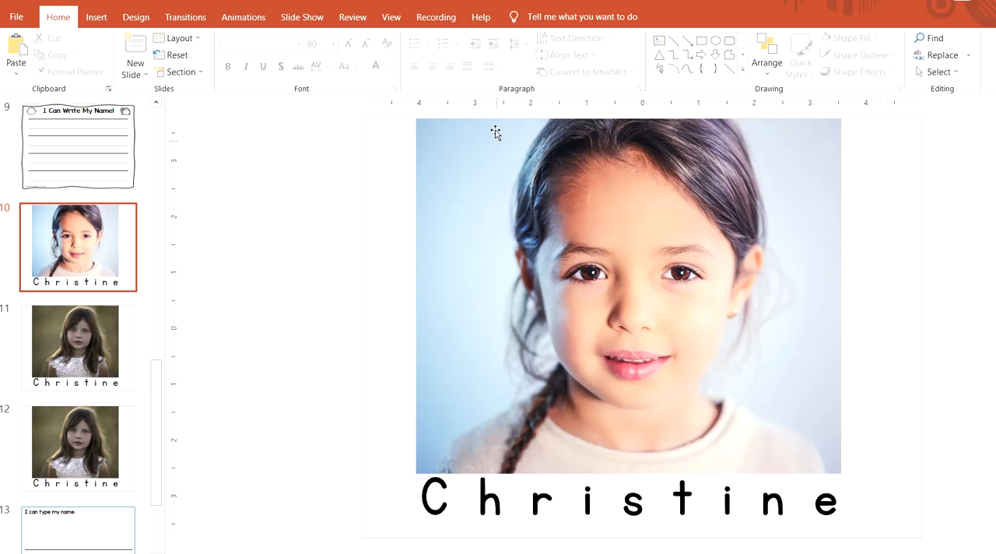
{"action": "mouse_move", "coordinate": [675, 465]}
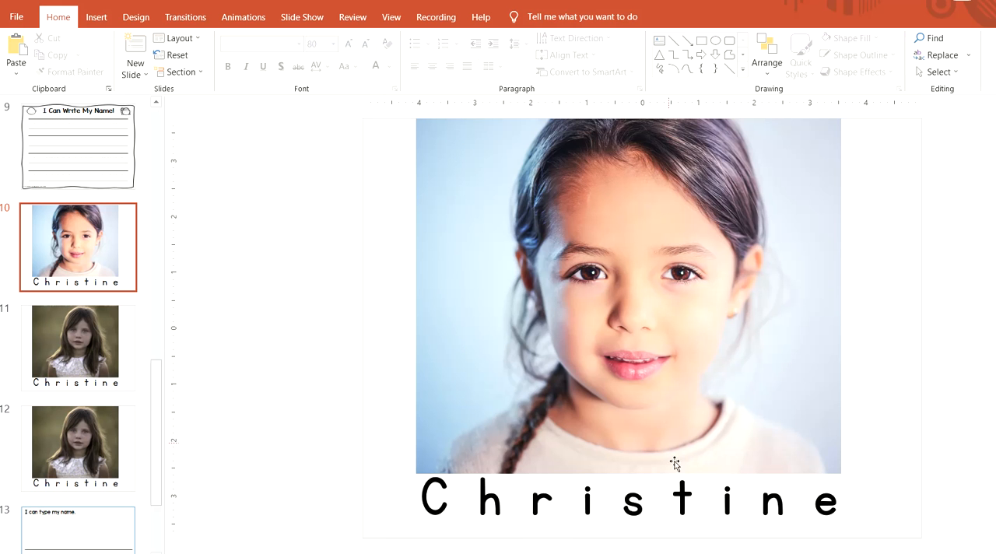
{"action": "mouse_move", "coordinate": [385, 521]}
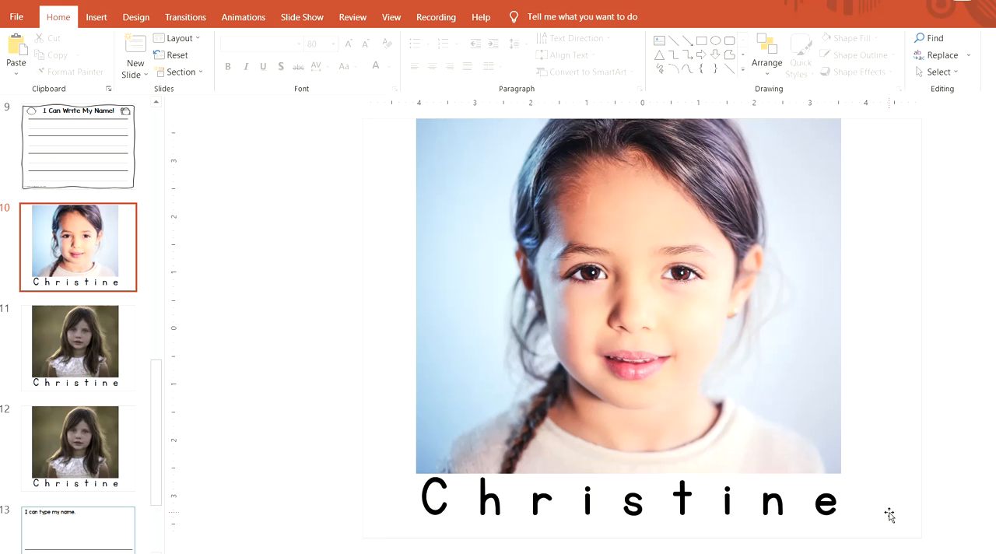
{"action": "mouse_move", "coordinate": [802, 347]}
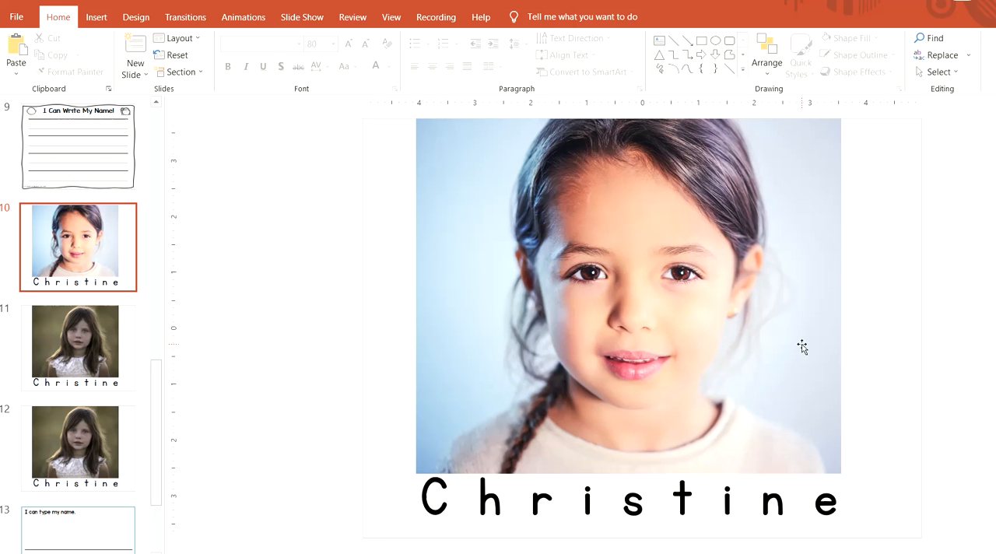
{"action": "mouse_move", "coordinate": [798, 337]}
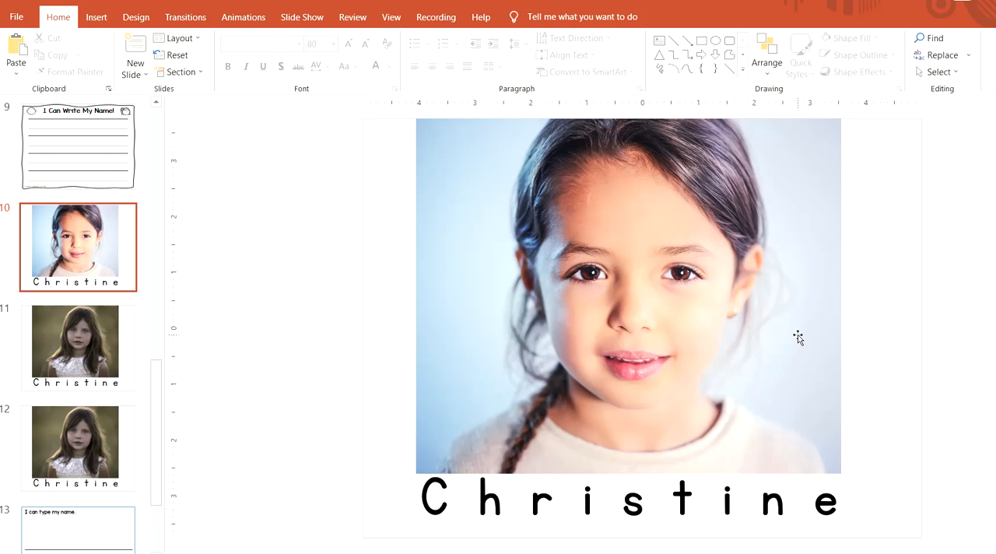
{"action": "mouse_move", "coordinate": [717, 290]}
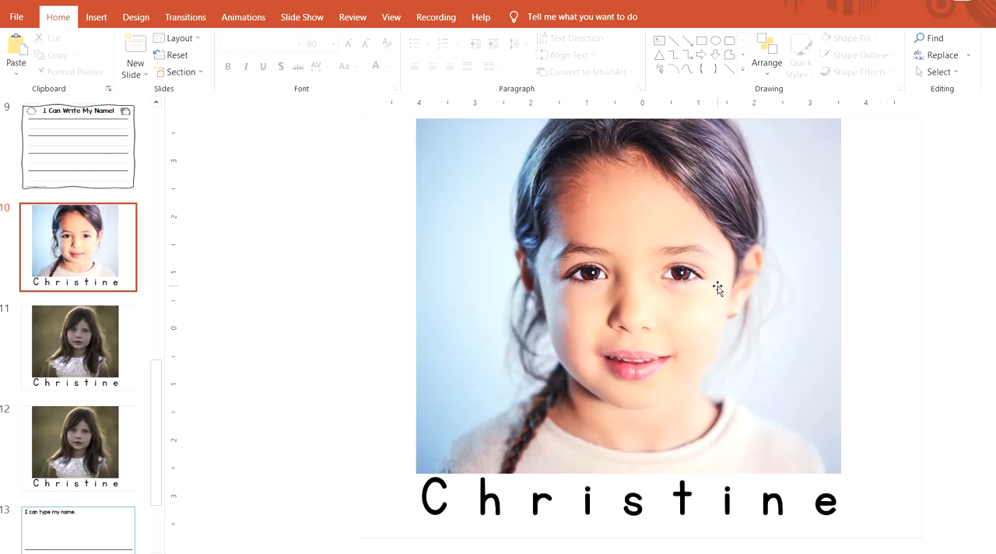
{"action": "mouse_move", "coordinate": [245, 281]}
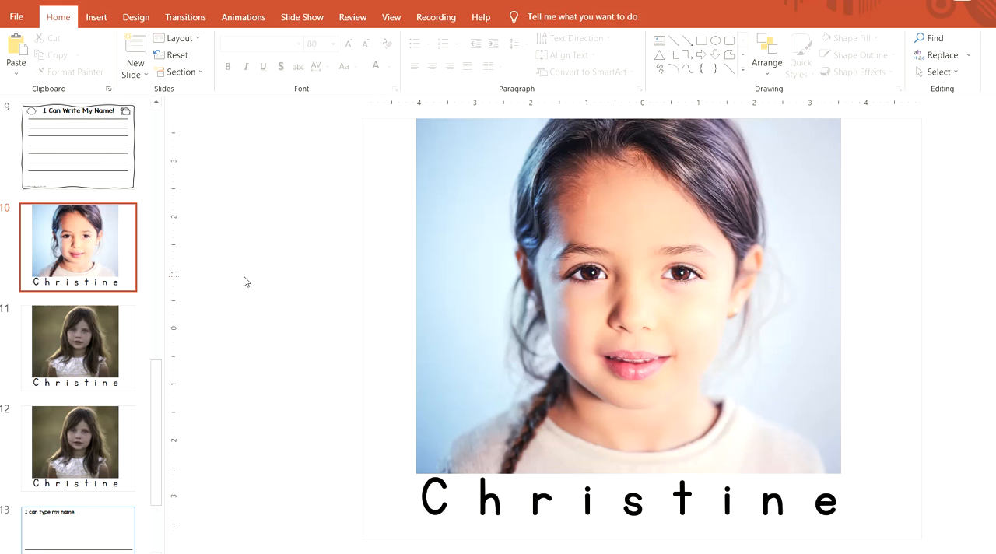
{"action": "mouse_move", "coordinate": [249, 268]}
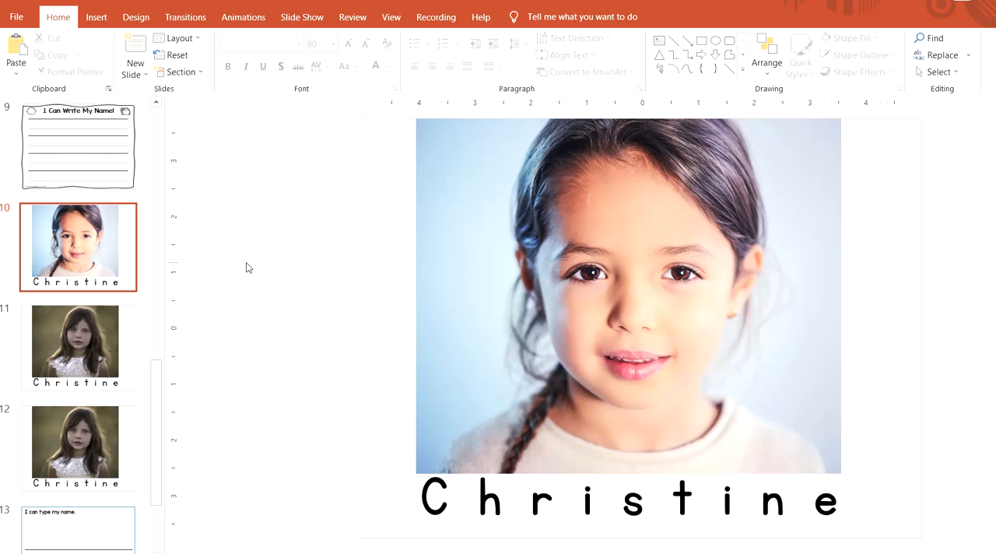